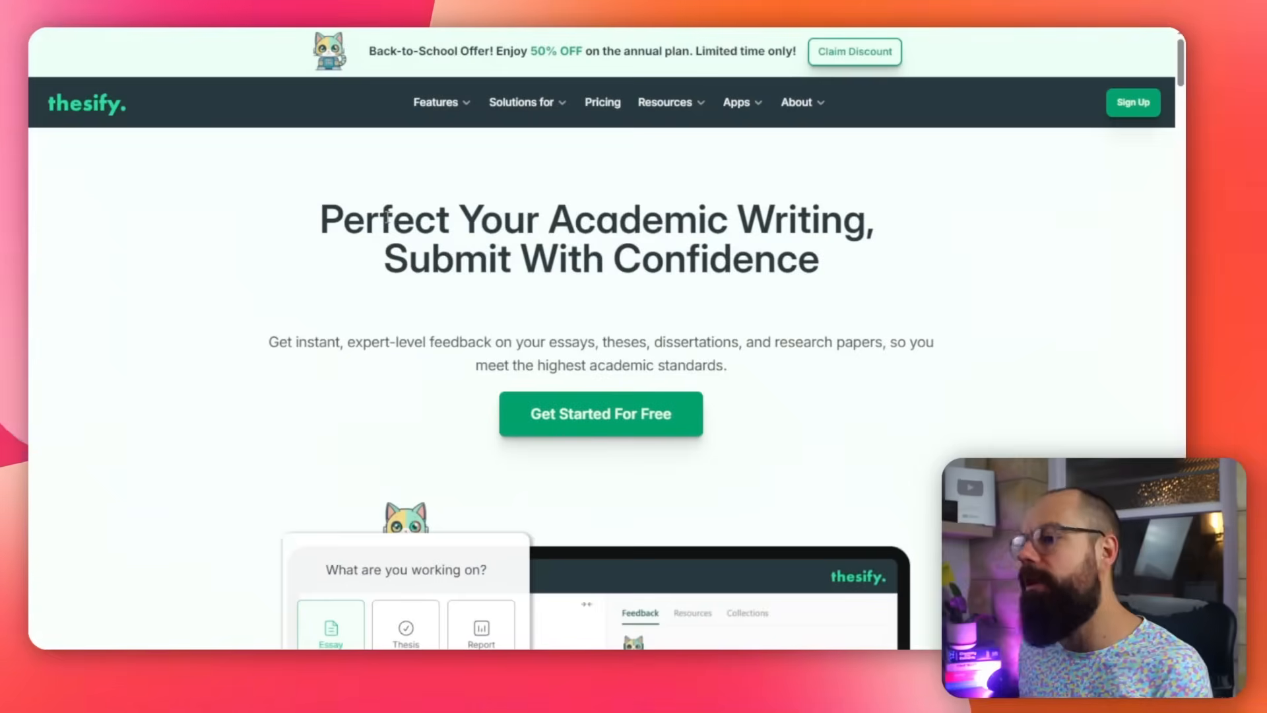
- Browse the landing page demo, then upload a new draft for pre-submission assessment
{"action": "left_click_drag", "start_coordinate": [380, 219], "coordinate": [547, 220]}
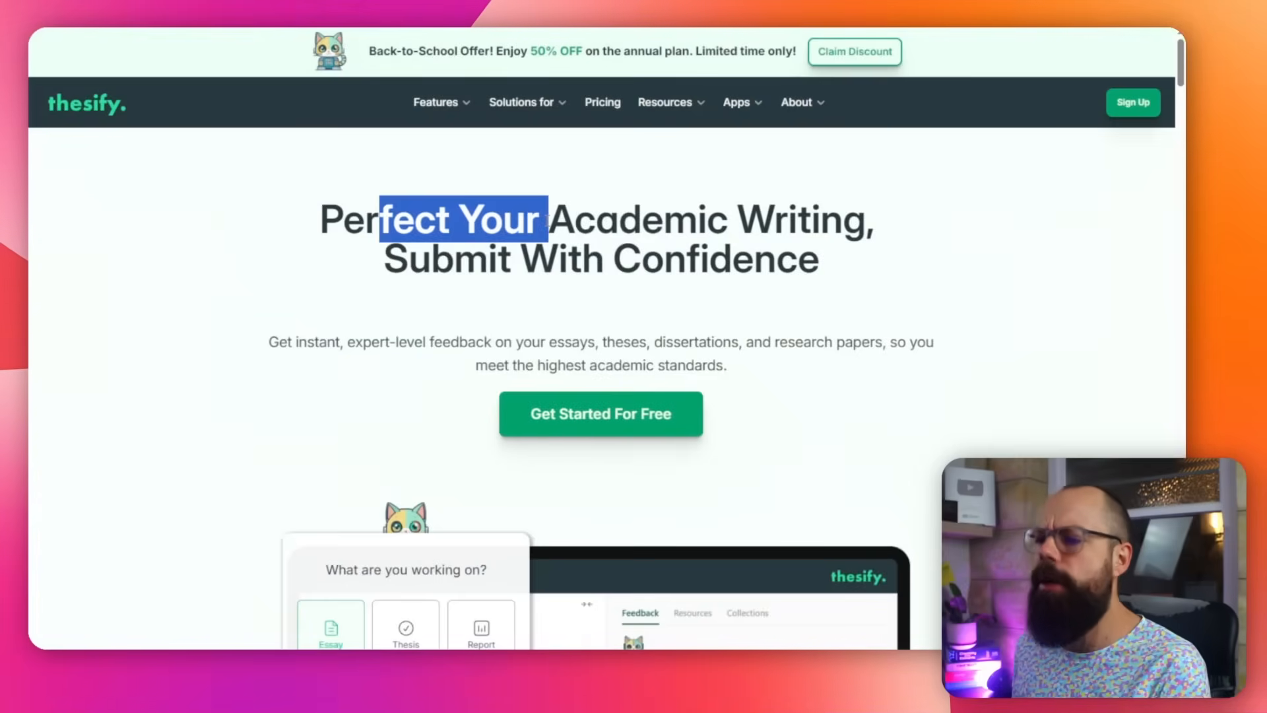
{"action": "scroll", "scroll_direction": "down", "scroll_amount": 3}
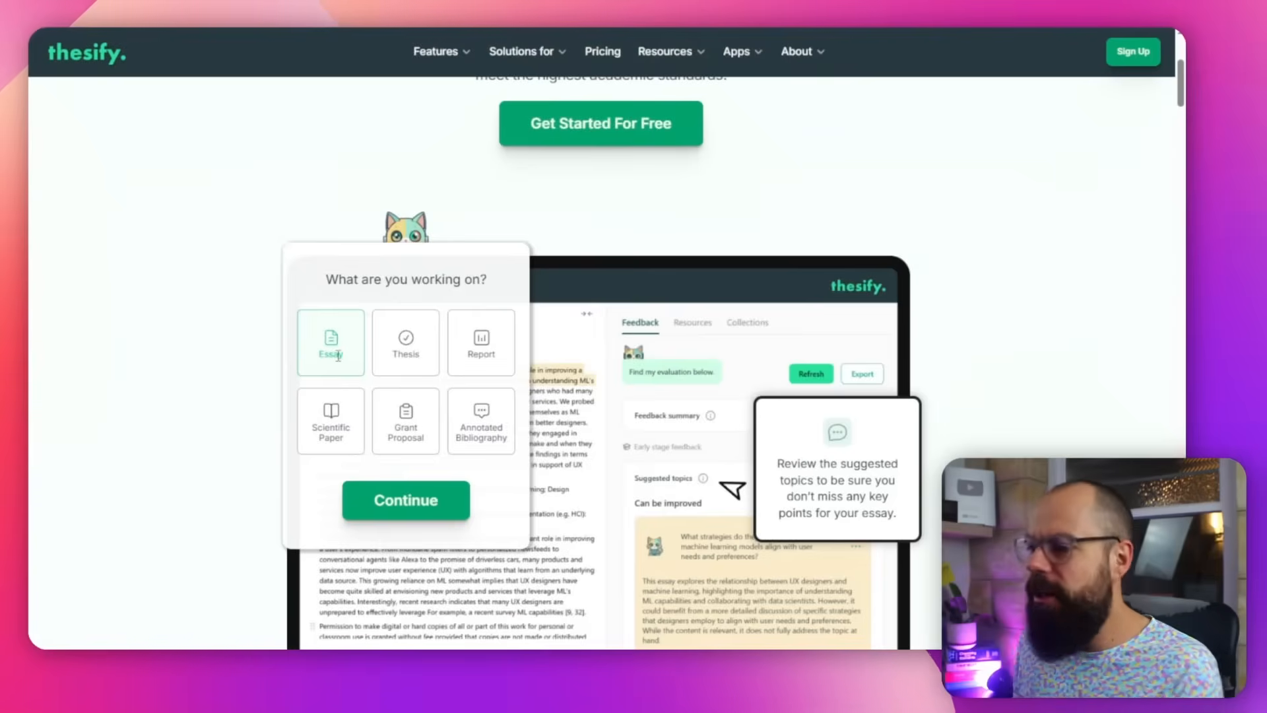
{"action": "left_click", "coordinate": [404, 342]}
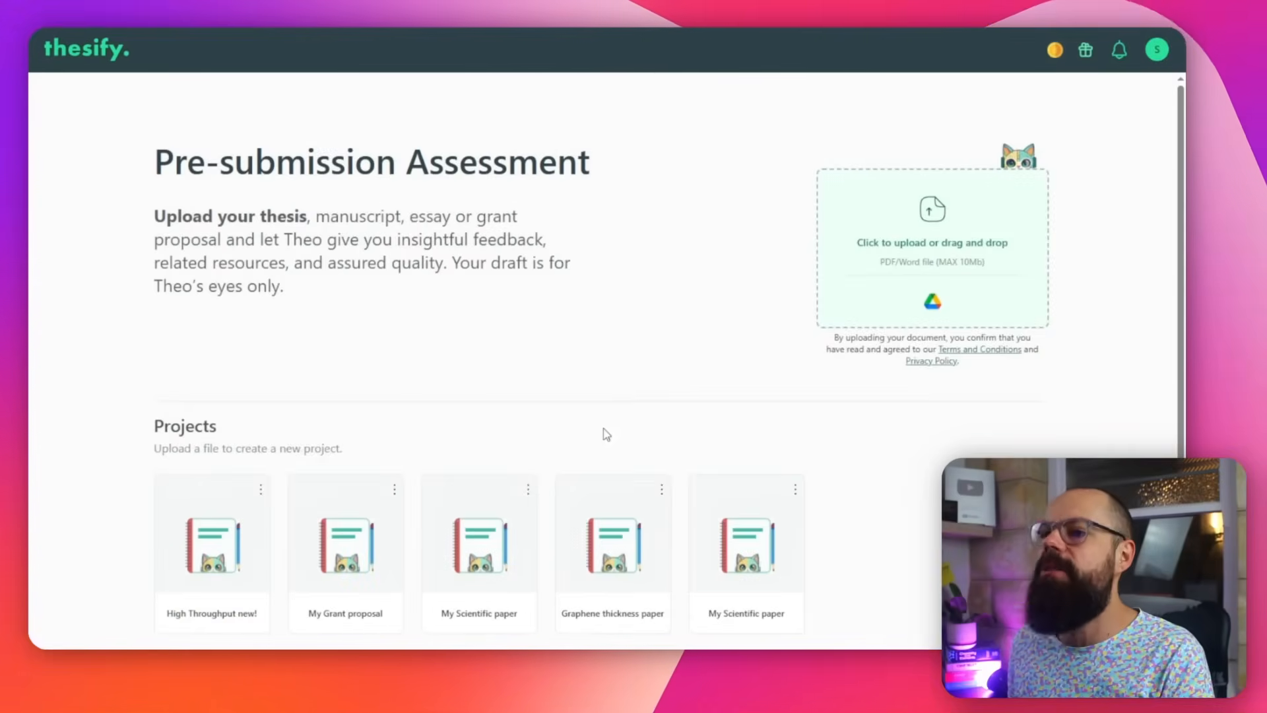
{"action": "mouse_move", "coordinate": [895, 260]}
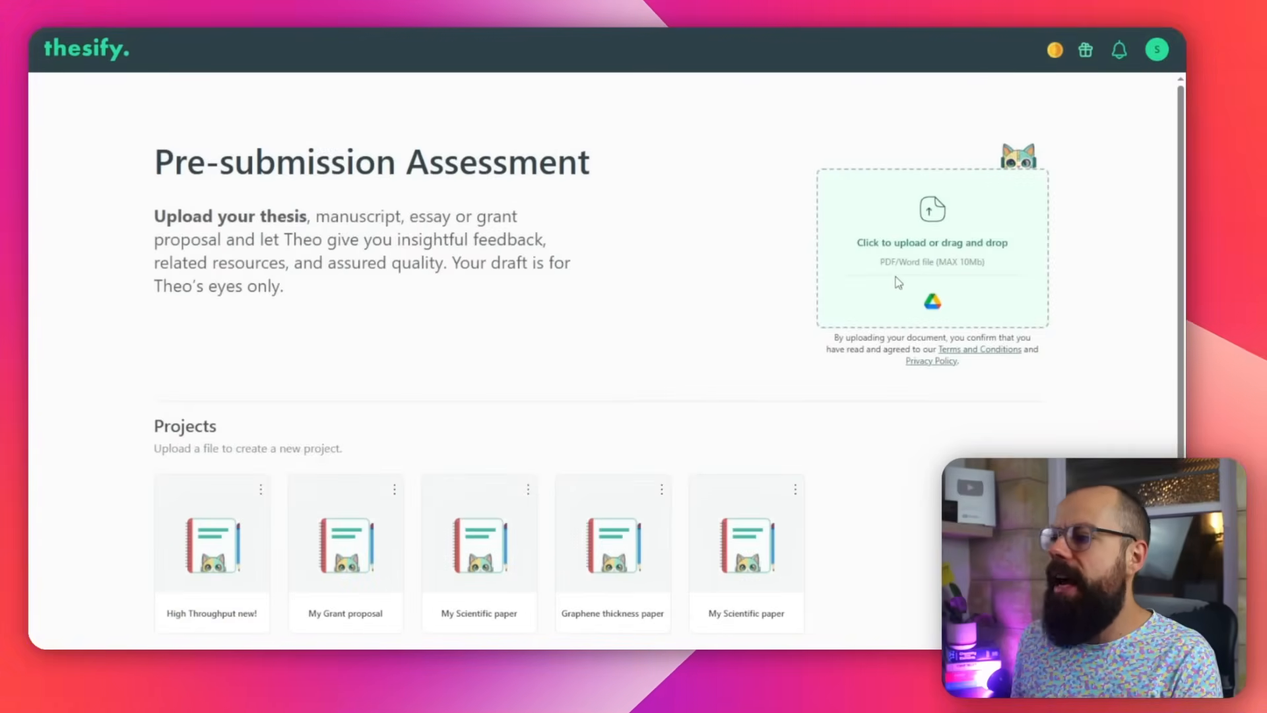
{"action": "left_click", "coordinate": [931, 242]}
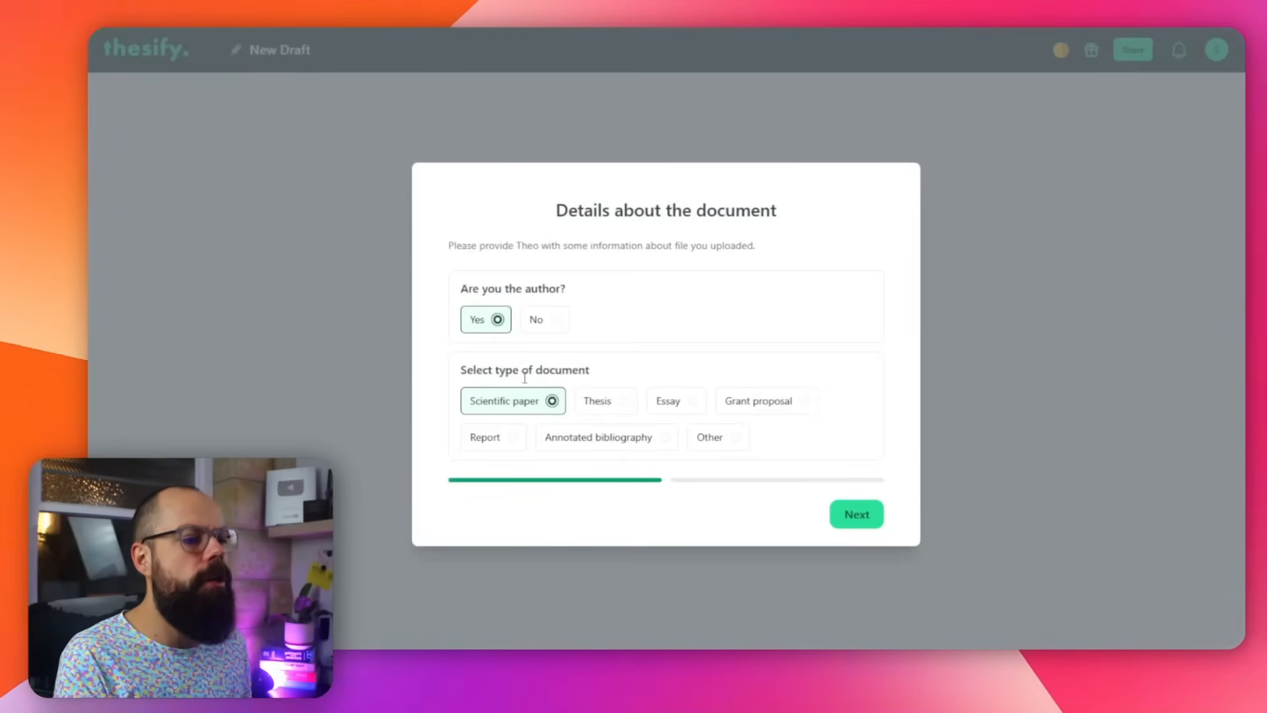
- Try Essay, Other and Grant proposal, settle on Scientific paper, and set the document's state
{"action": "left_click", "coordinate": [676, 400]}
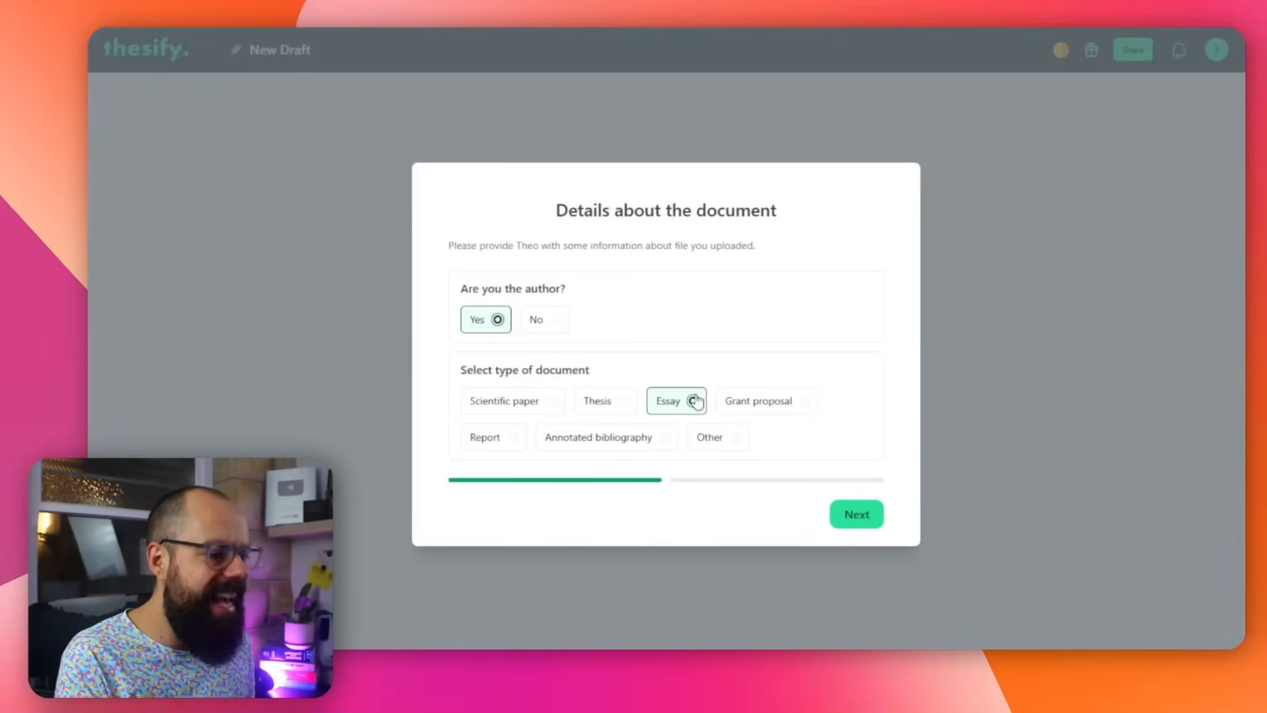
{"action": "left_click", "coordinate": [717, 436]}
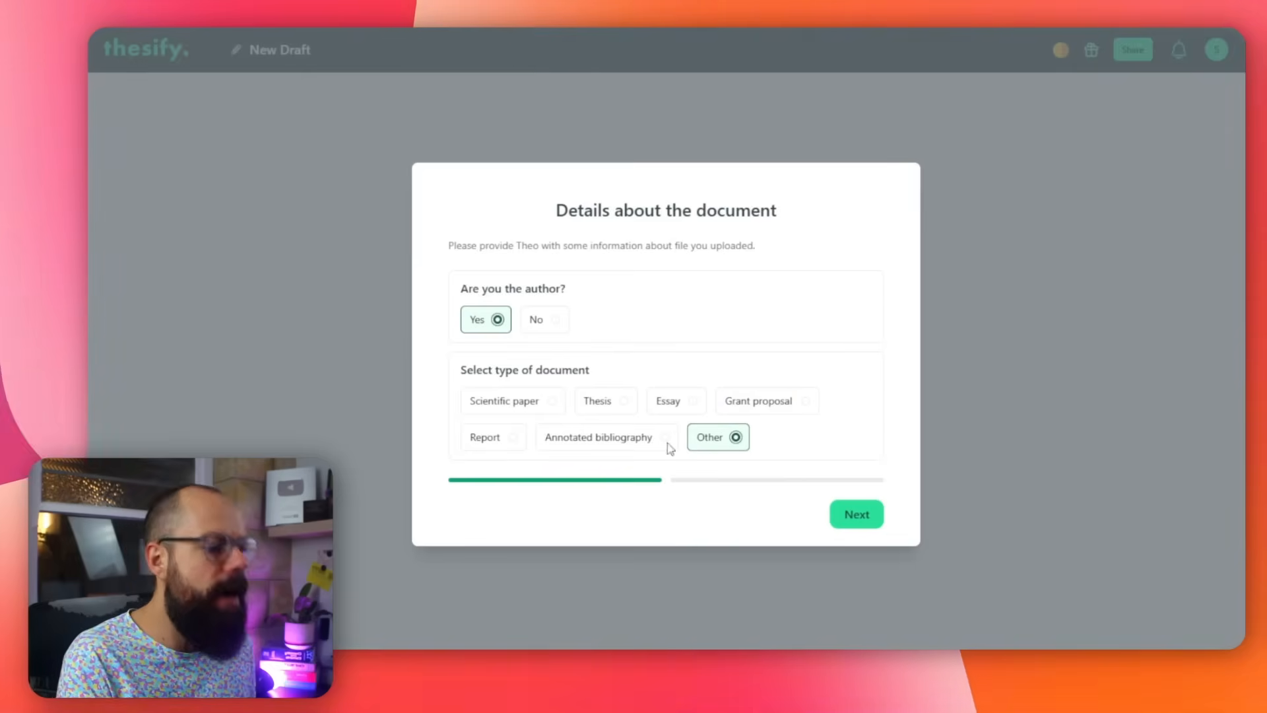
{"action": "left_click", "coordinate": [766, 400]}
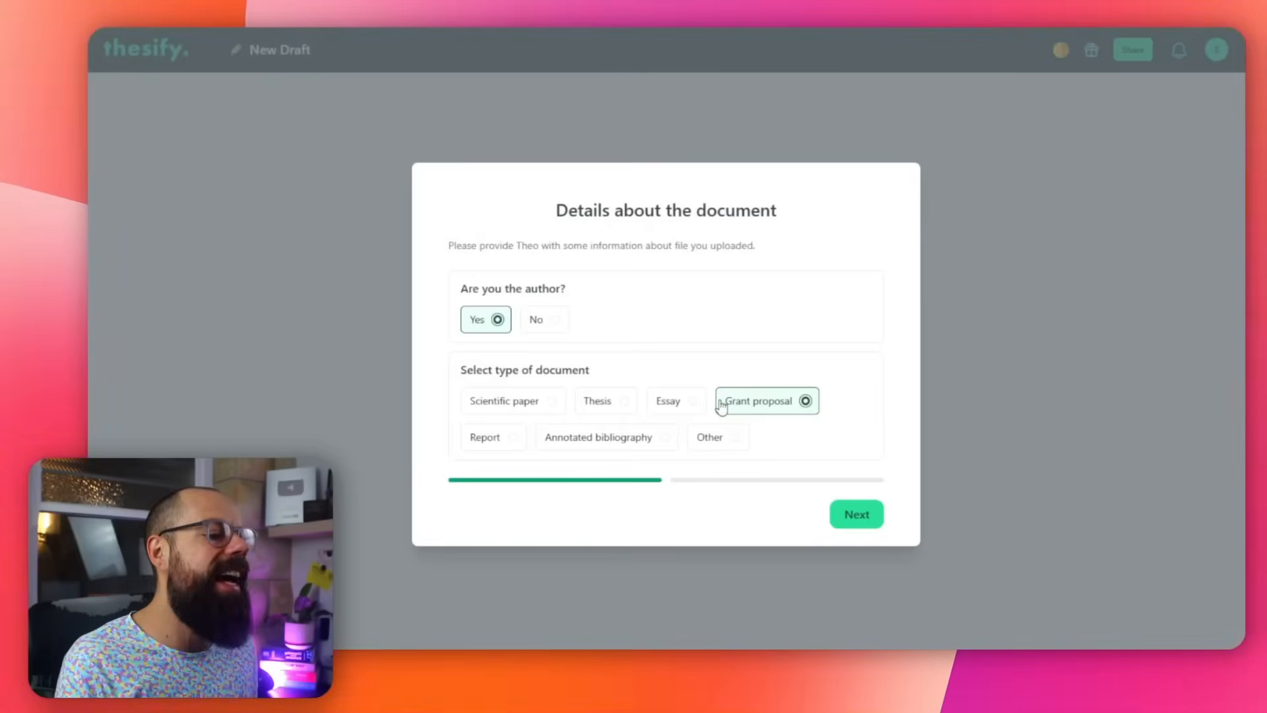
{"action": "left_click", "coordinate": [503, 401]}
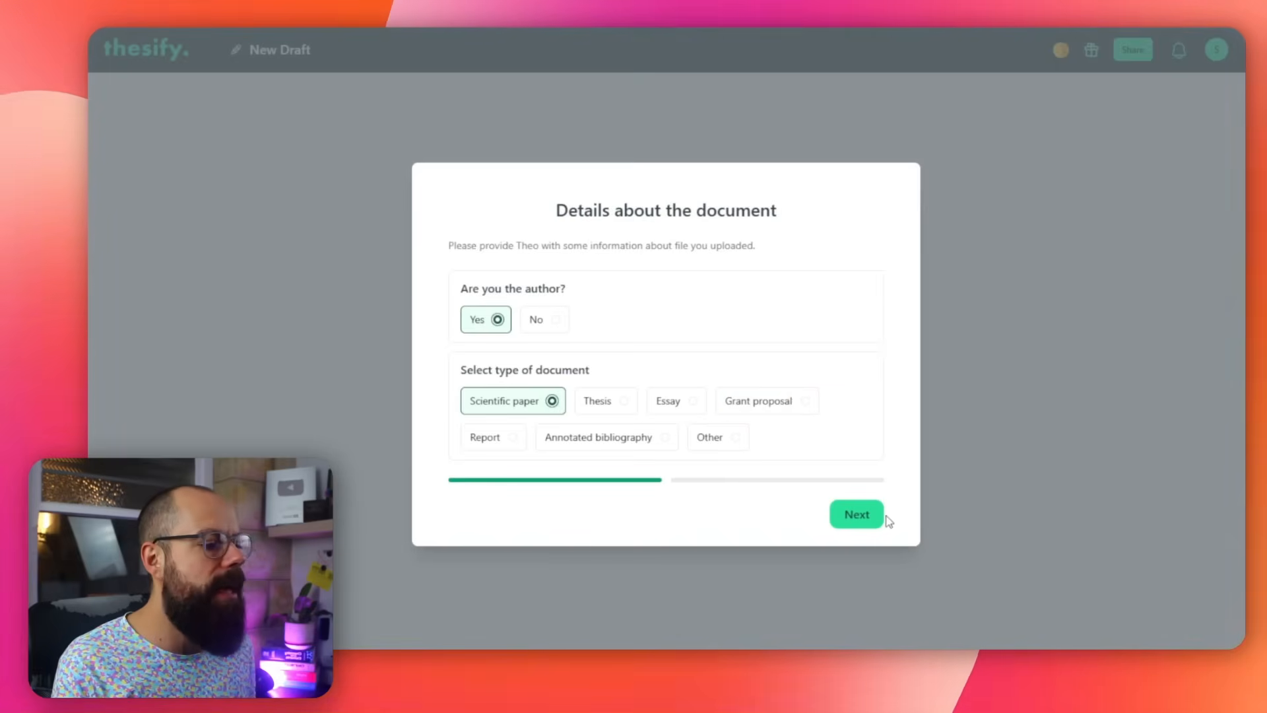
{"action": "left_click", "coordinate": [856, 514]}
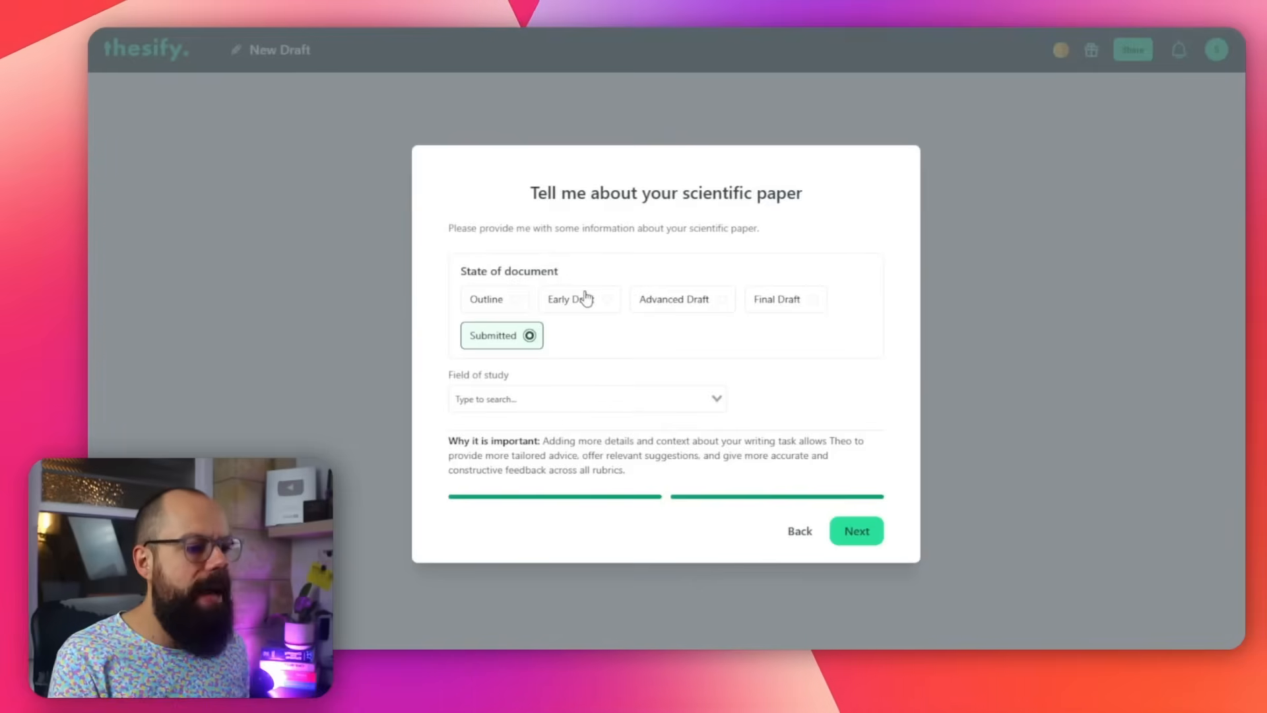
{"action": "left_click", "coordinate": [856, 531]}
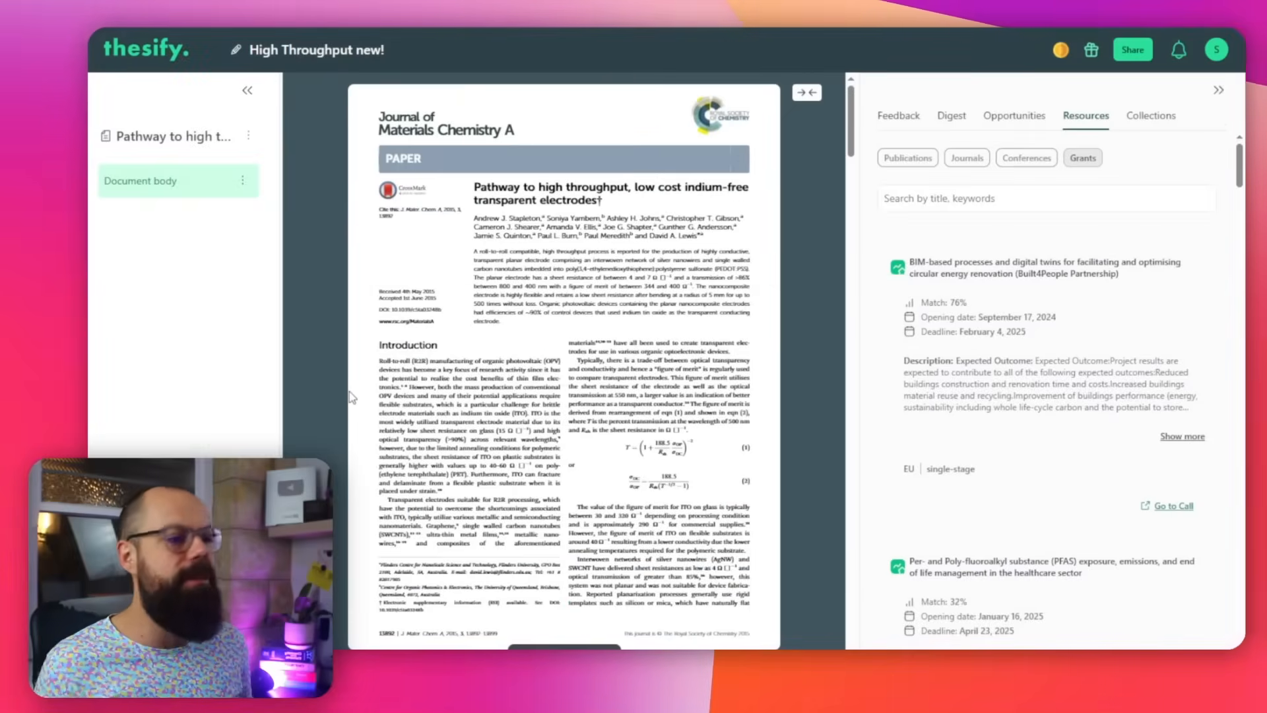
- Show the paper's feedback evaluation, scroll the PDF, and collapse the outline sidebar
{"action": "left_click", "coordinate": [898, 115]}
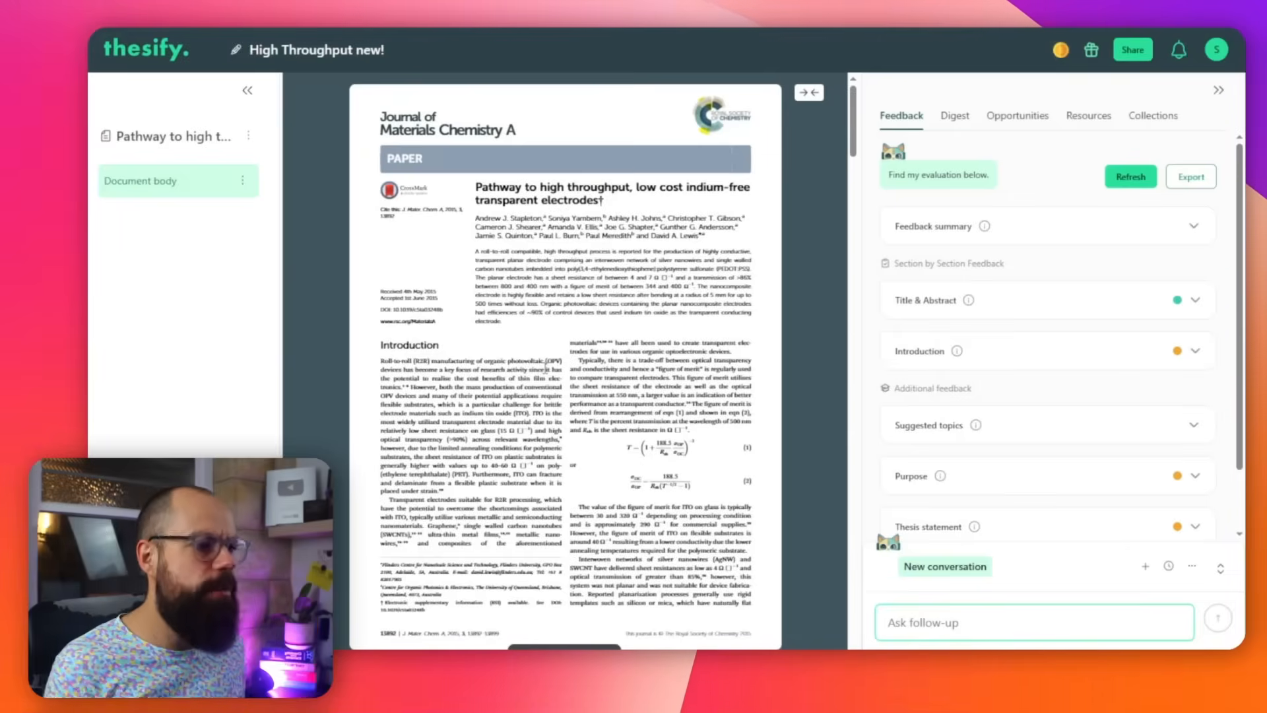
{"action": "scroll", "scroll_direction": "down", "scroll_amount": 3}
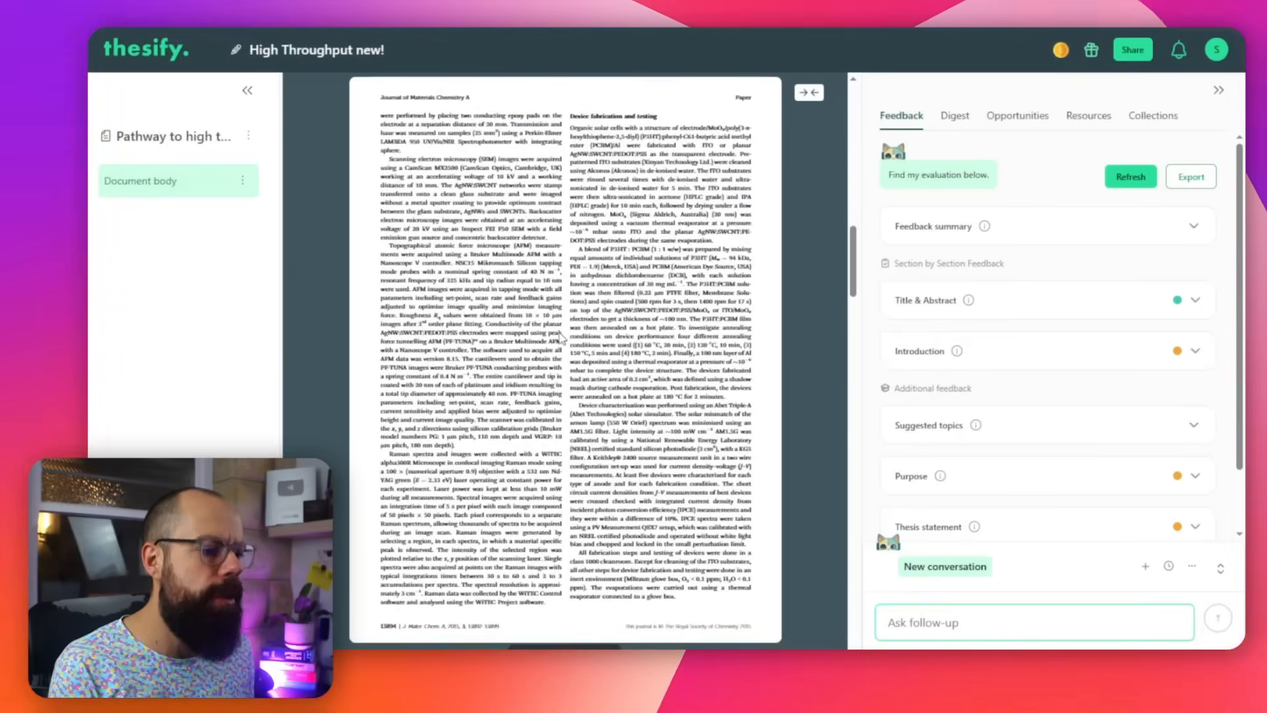
{"action": "scroll", "scroll_direction": "down", "scroll_amount": 3}
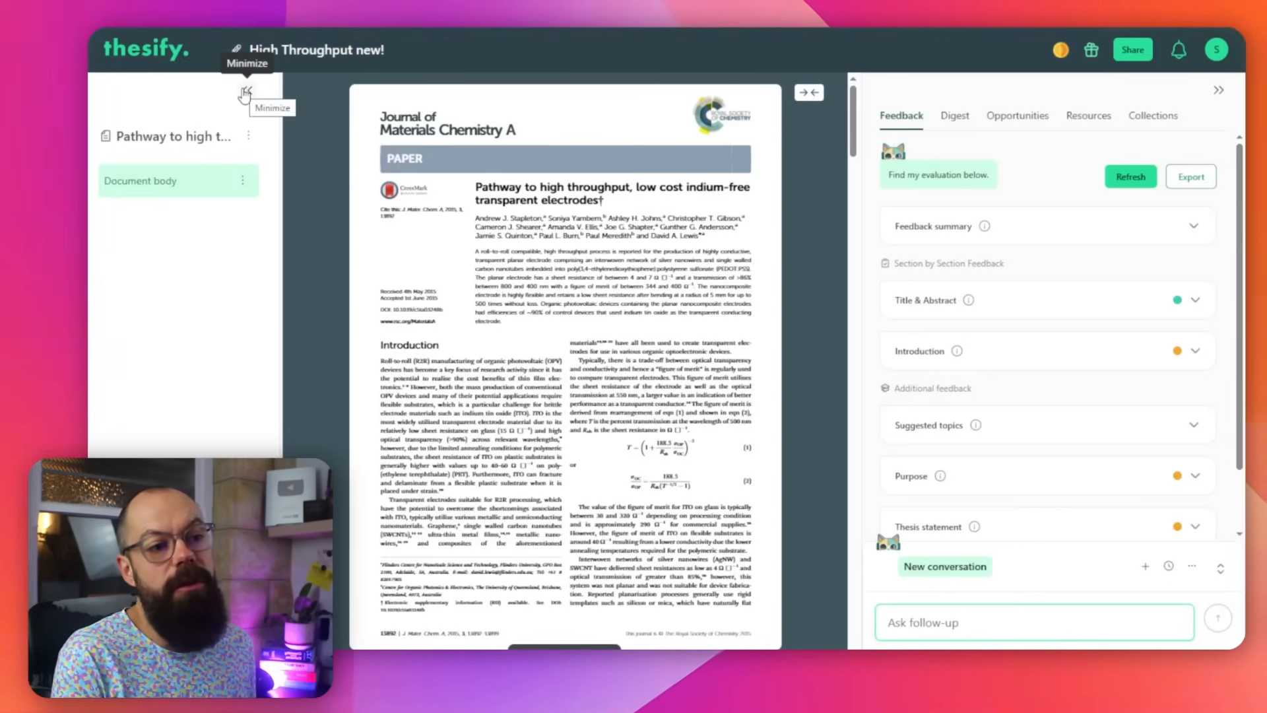
{"action": "left_click", "coordinate": [246, 91]}
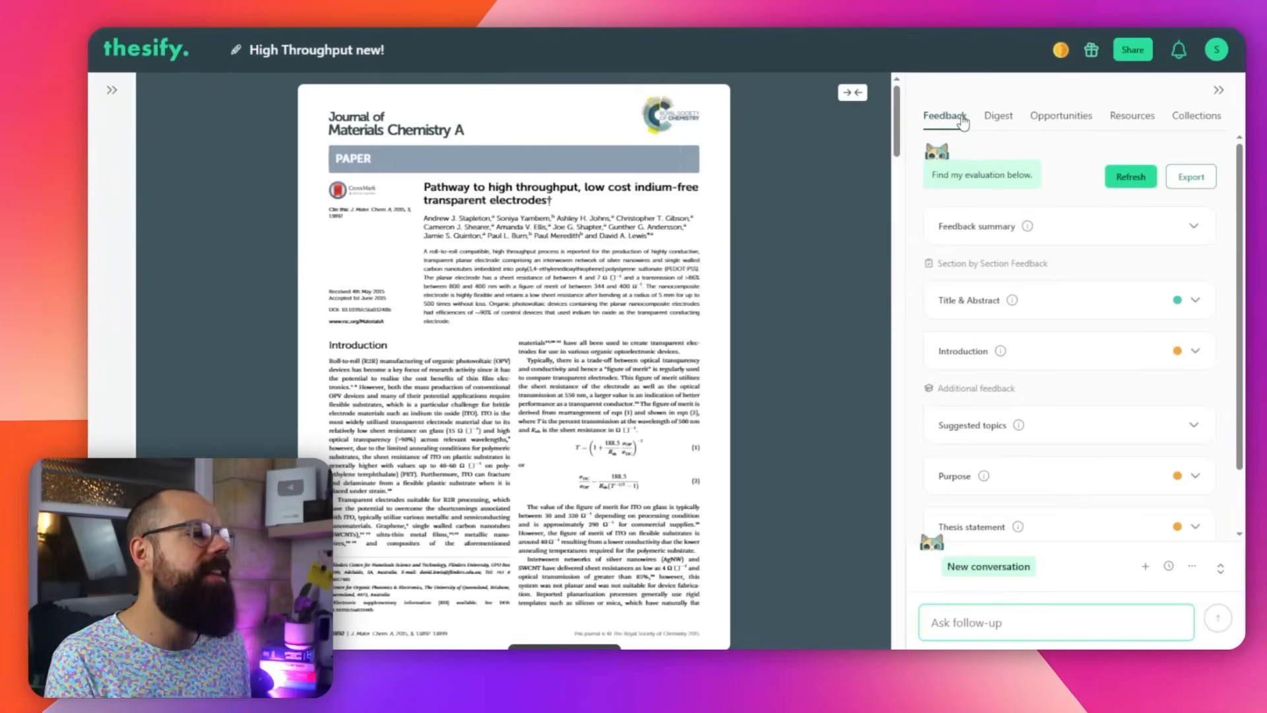
{"action": "mouse_move", "coordinate": [1103, 232]}
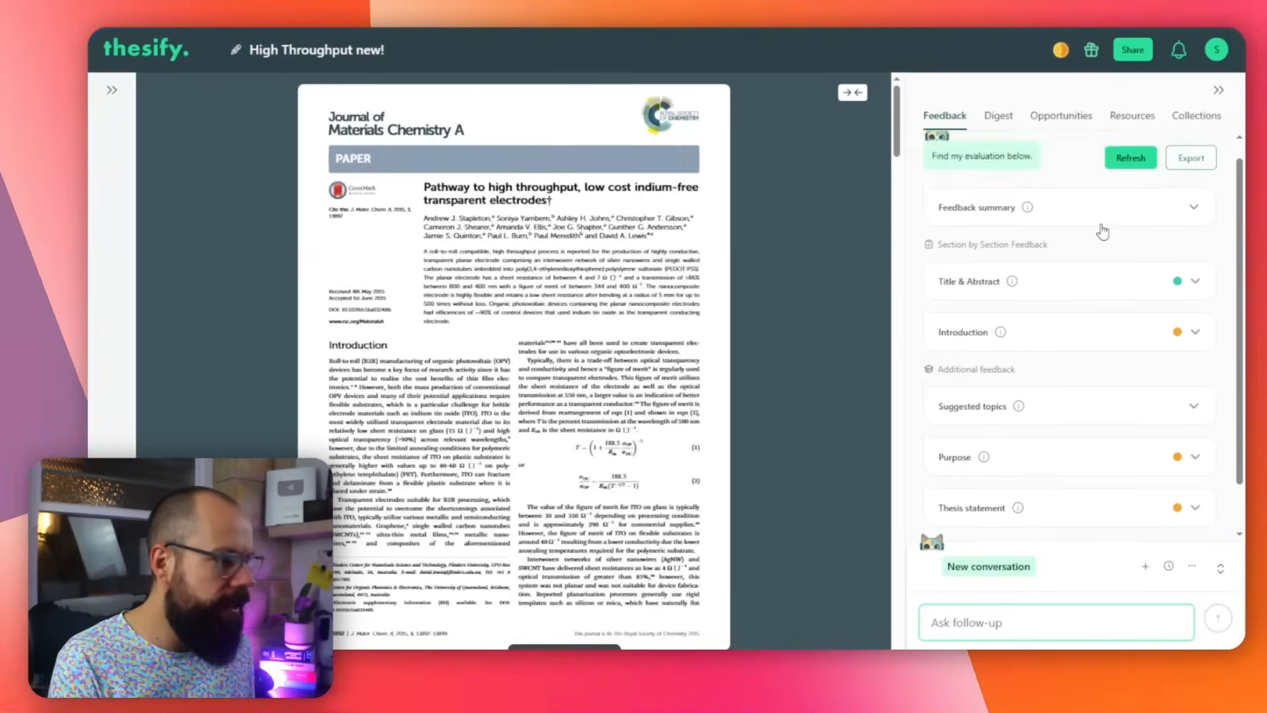
- Expand and refold the feedback summary, then expand the Excellent-rated Title & Abstract feedback
{"action": "left_click", "coordinate": [1192, 207]}
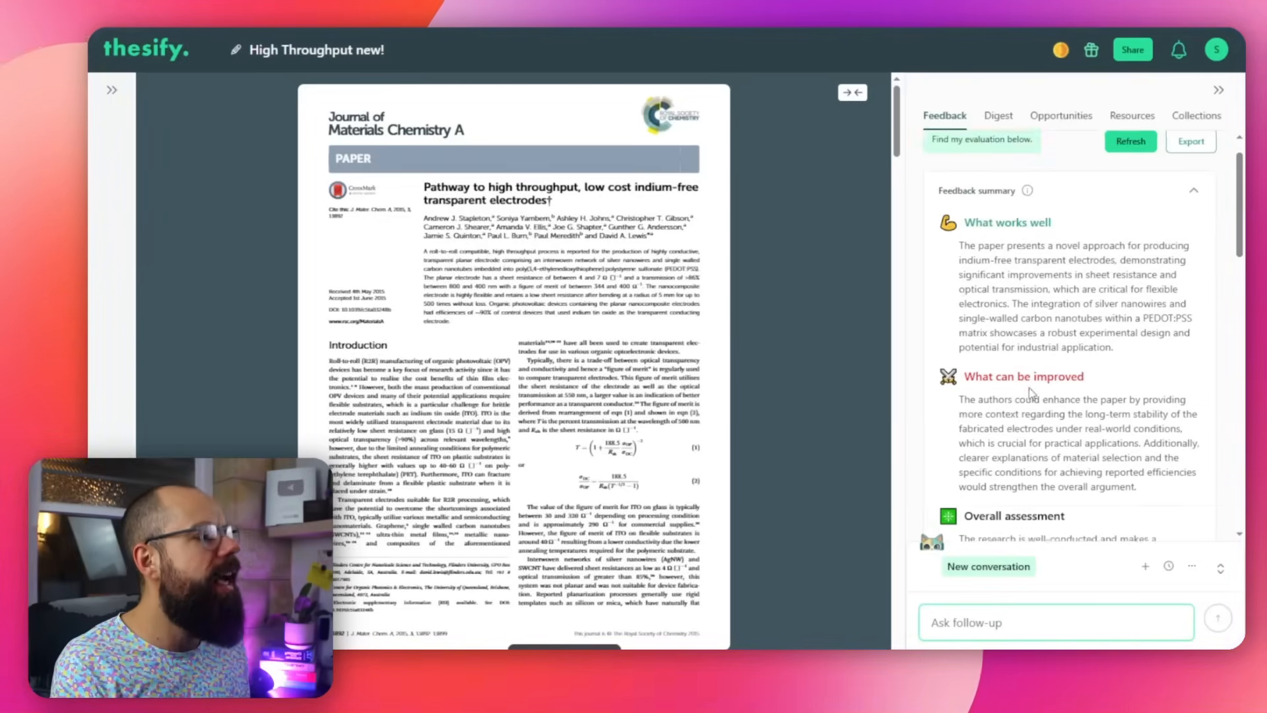
{"action": "left_click", "coordinate": [1192, 226]}
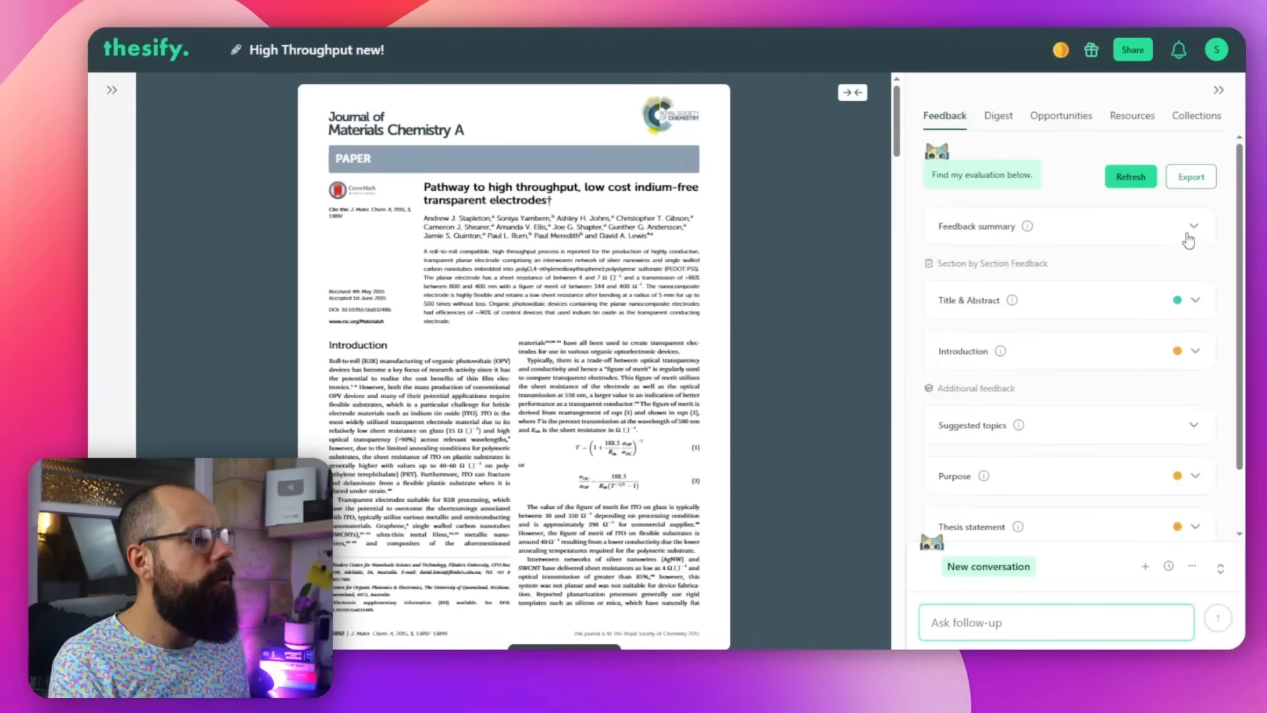
{"action": "left_click", "coordinate": [969, 300]}
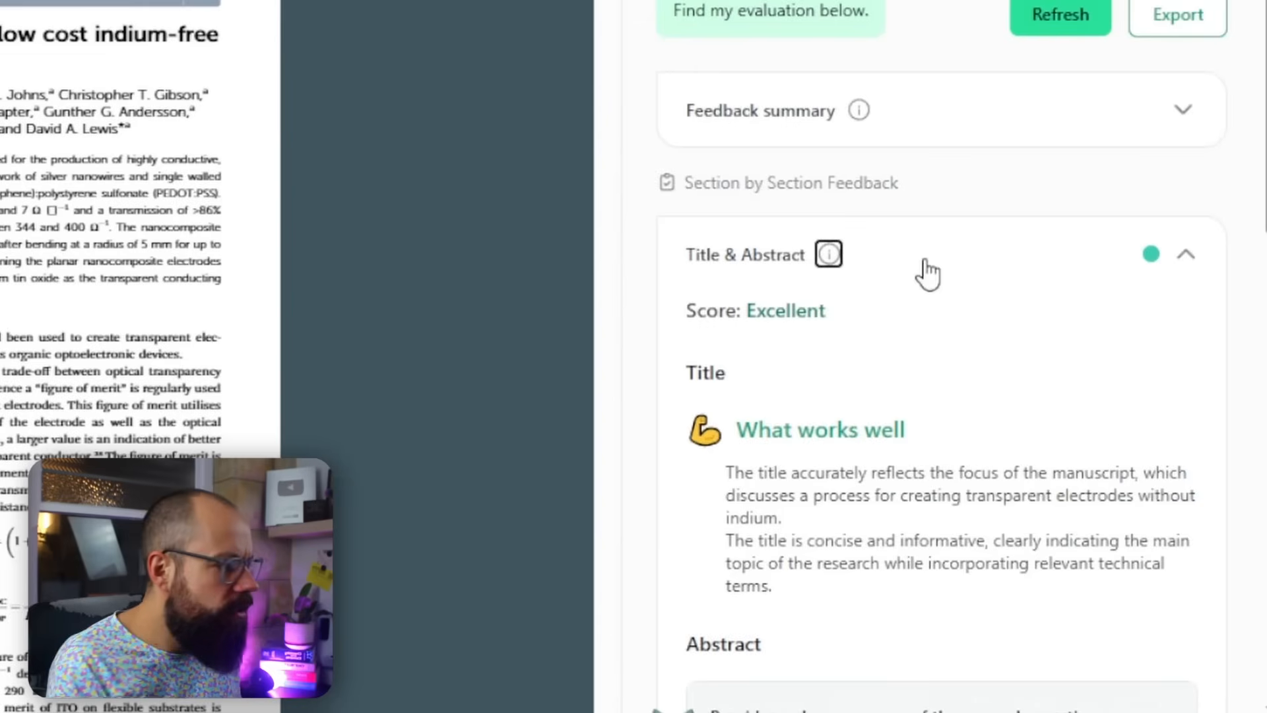
{"action": "mouse_move", "coordinate": [828, 253]}
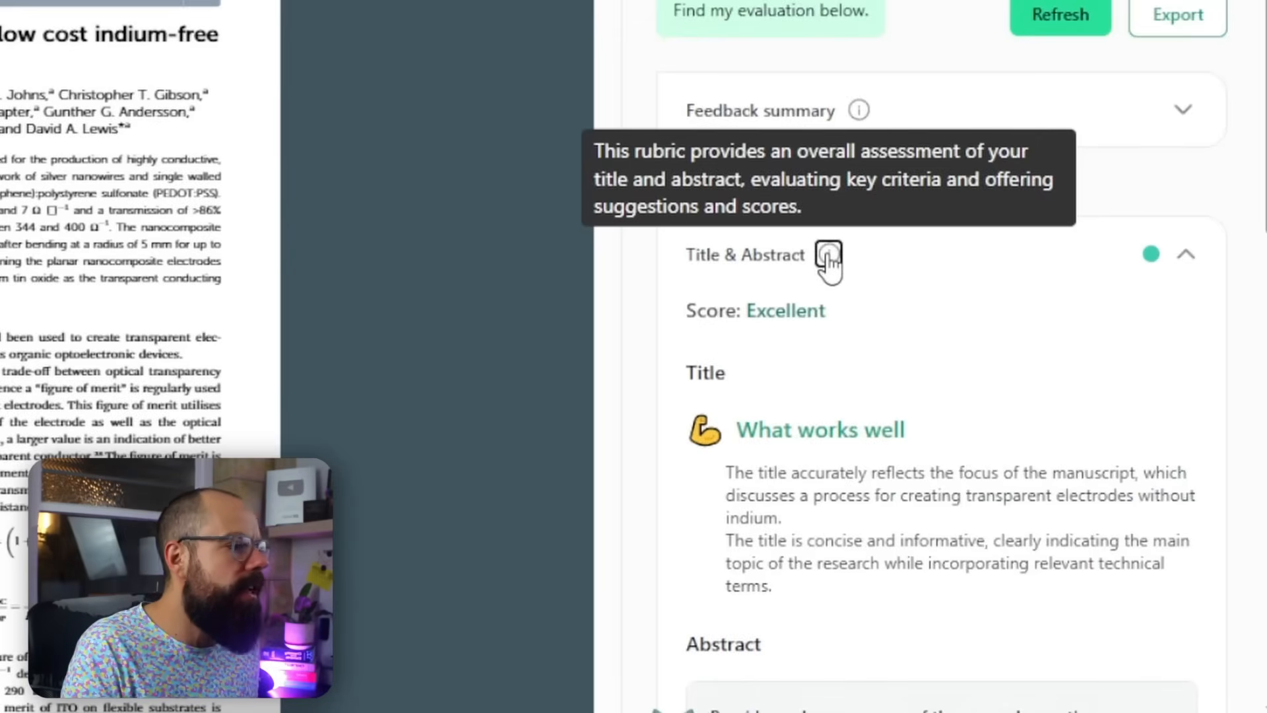
- Check what the Title & Abstract rubric evaluates and fold the Introduction feedback away
{"action": "left_click", "coordinate": [1184, 253]}
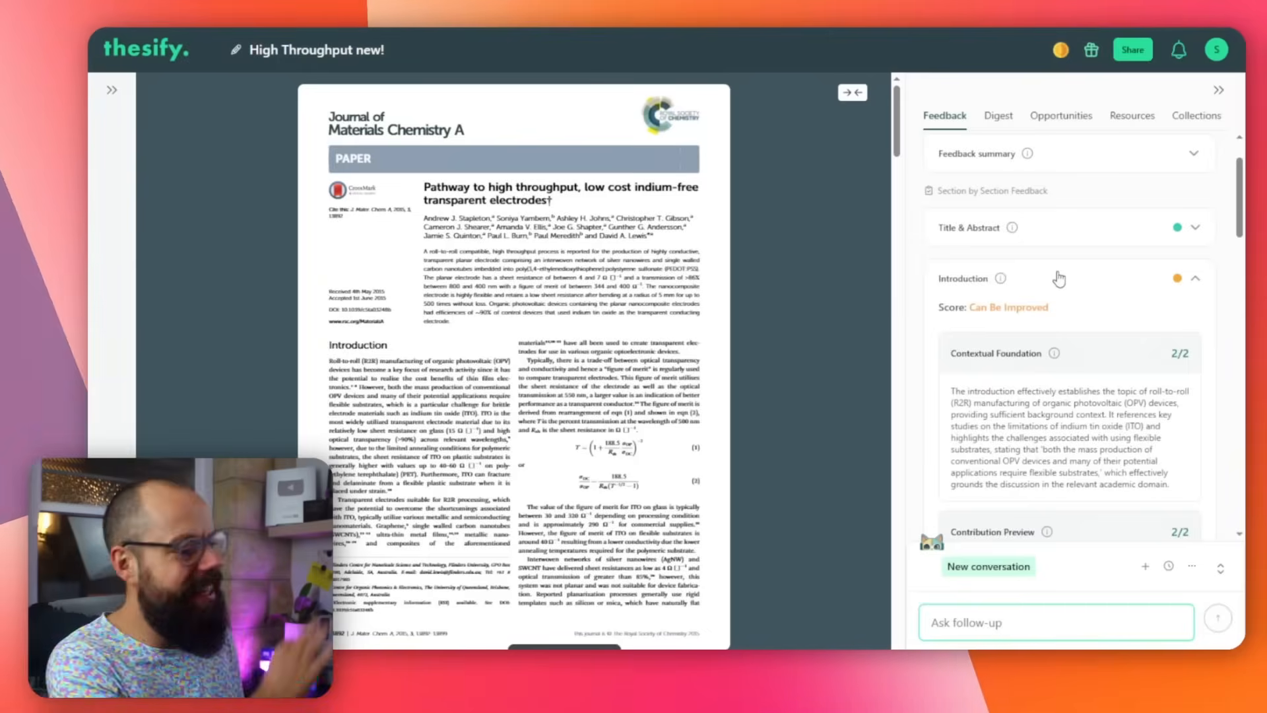
{"action": "left_click", "coordinate": [1192, 278]}
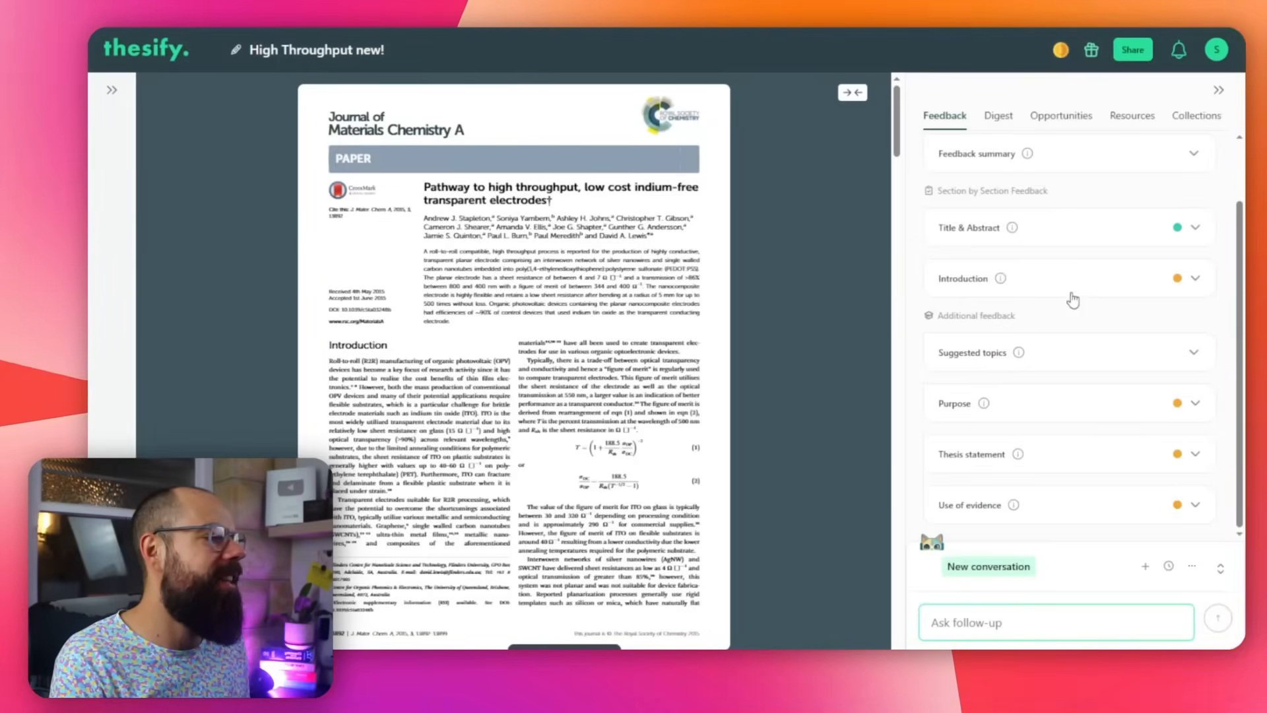
{"action": "mouse_move", "coordinate": [1065, 396]}
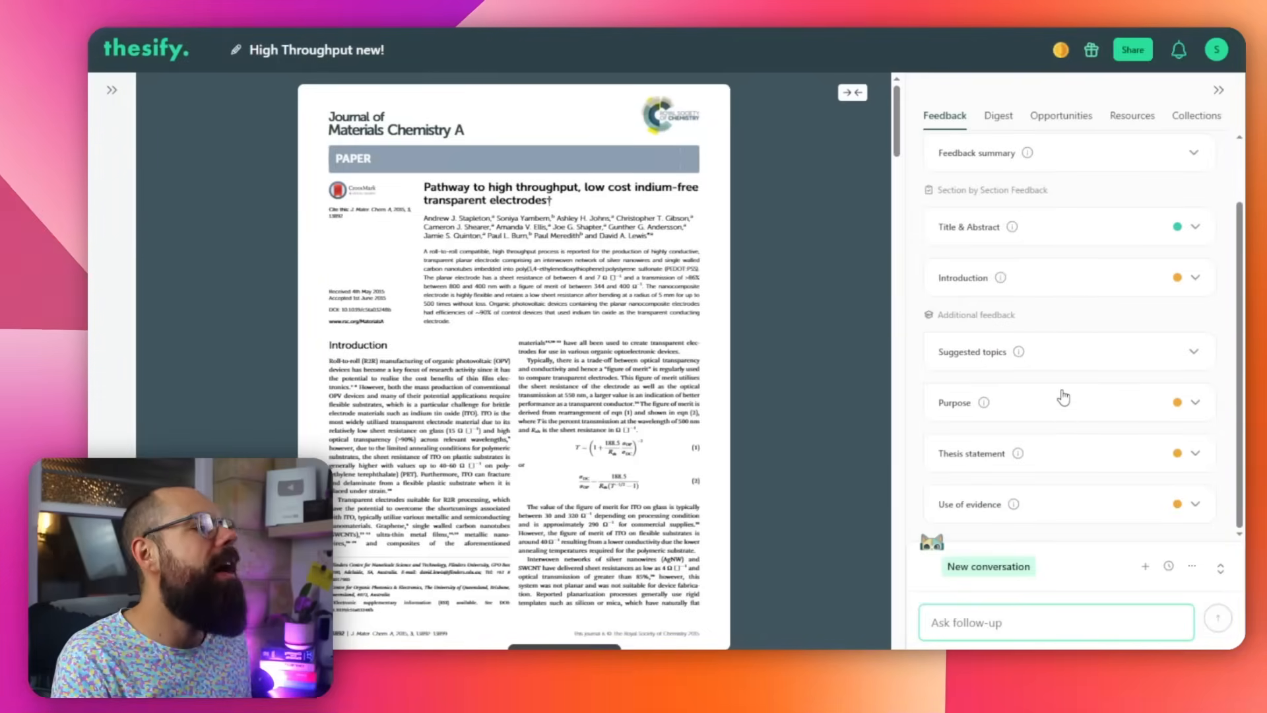
{"action": "mouse_move", "coordinate": [1035, 587]}
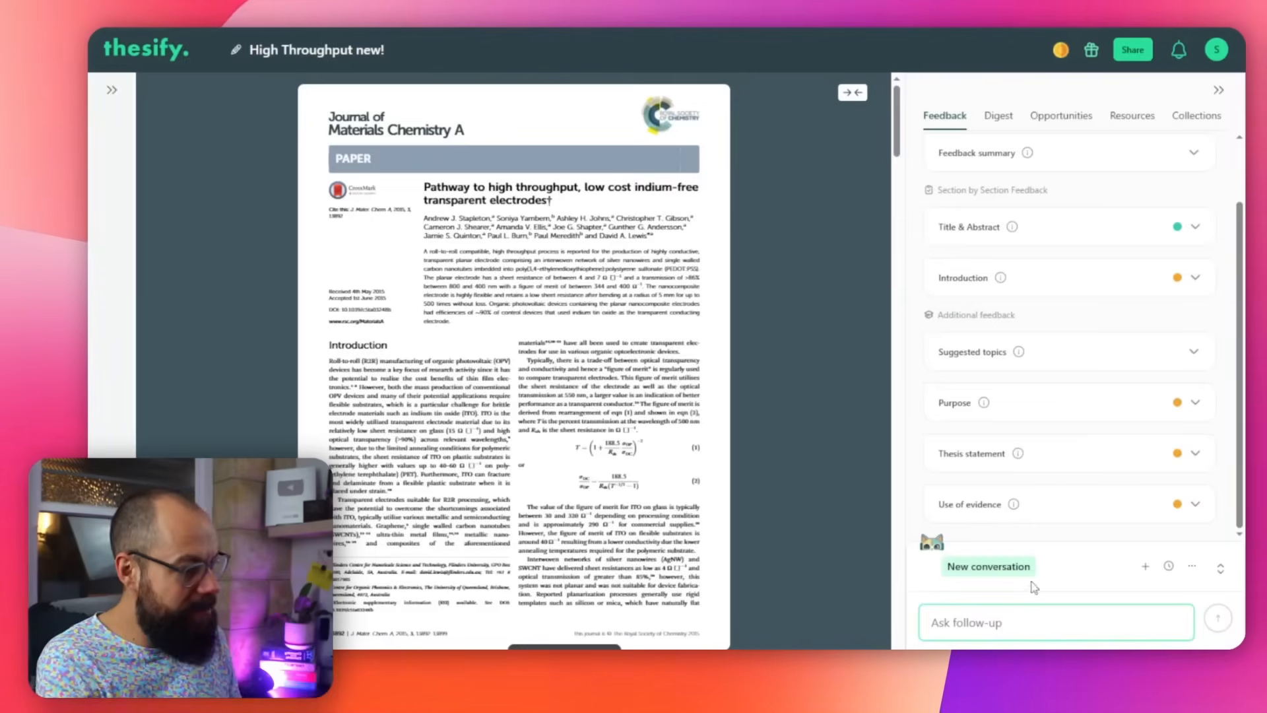
- Expand the Purpose feedback and ask the assistant 'How should I improve my purpose?'
{"action": "left_click", "coordinate": [1051, 622]}
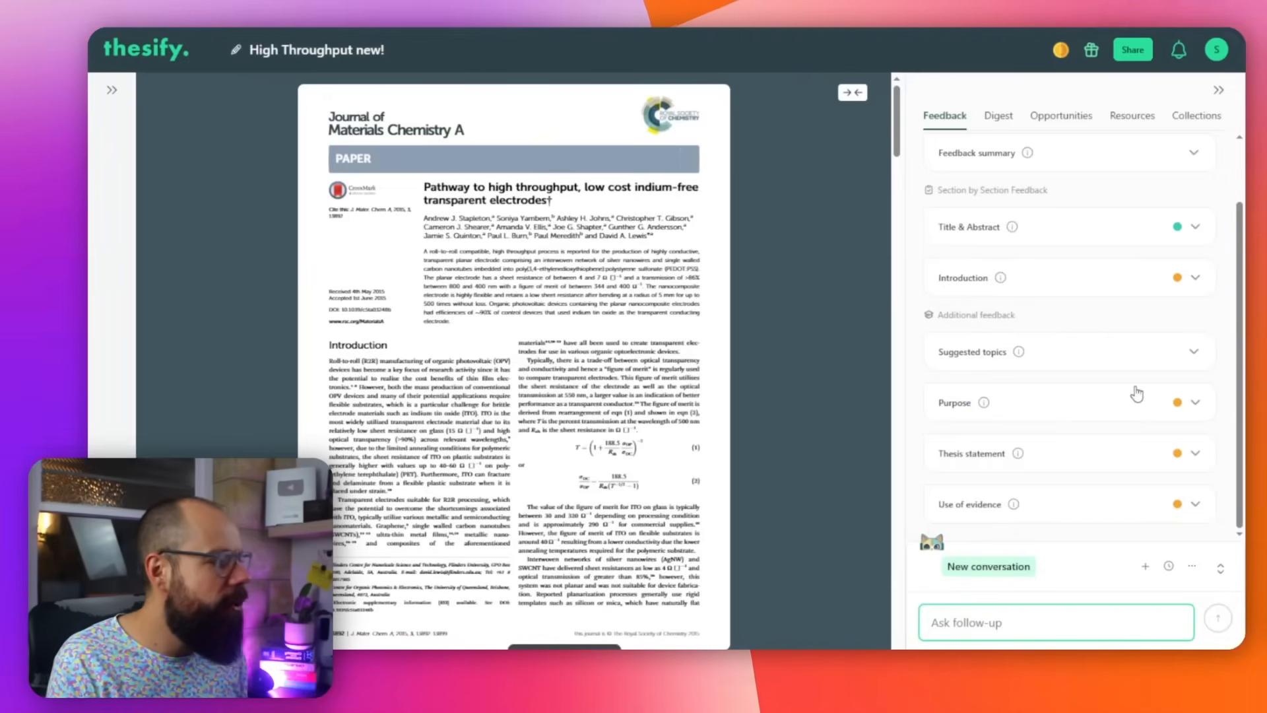
{"action": "left_click", "coordinate": [955, 402]}
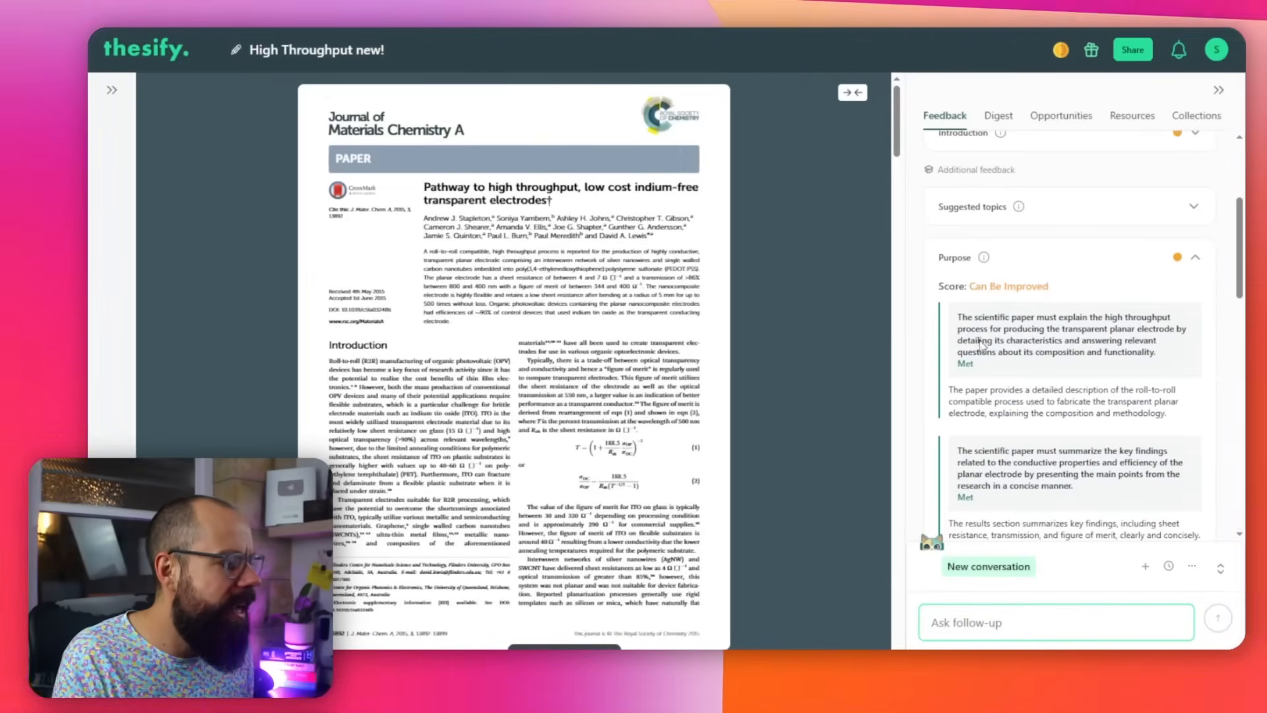
{"action": "type", "text": "How should I improve my purpose?"}
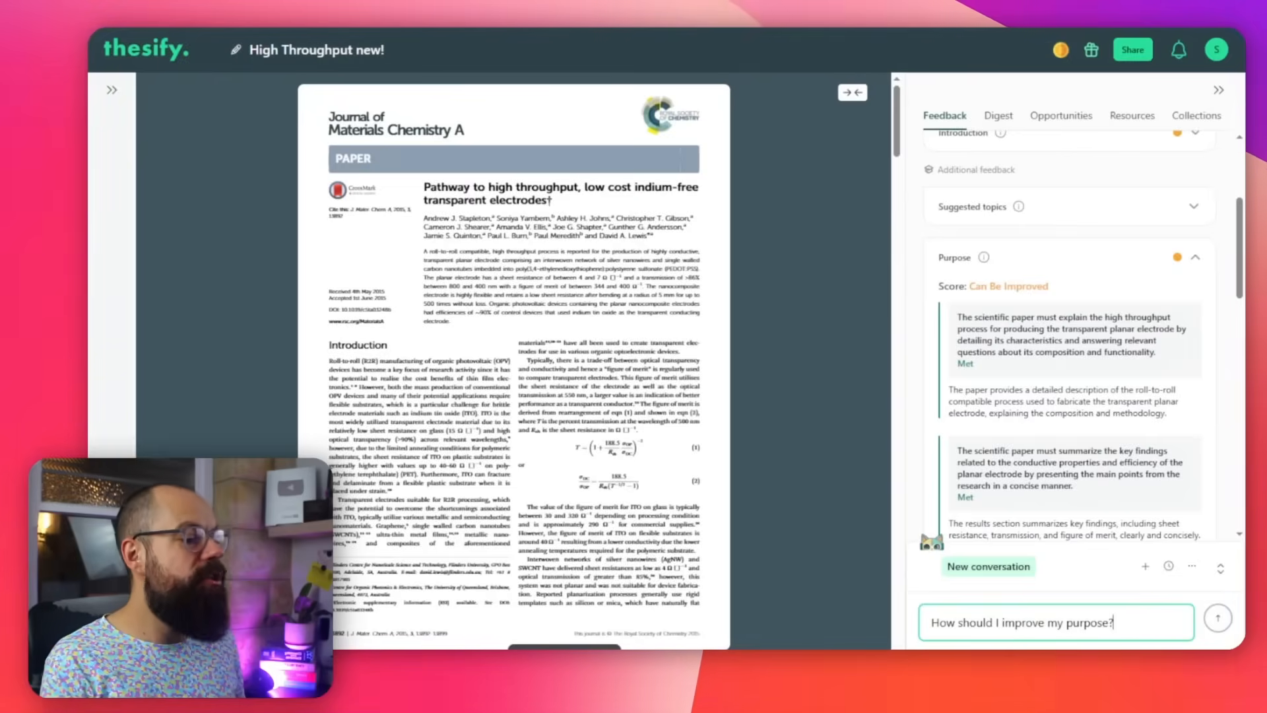
{"action": "left_click", "coordinate": [1217, 619]}
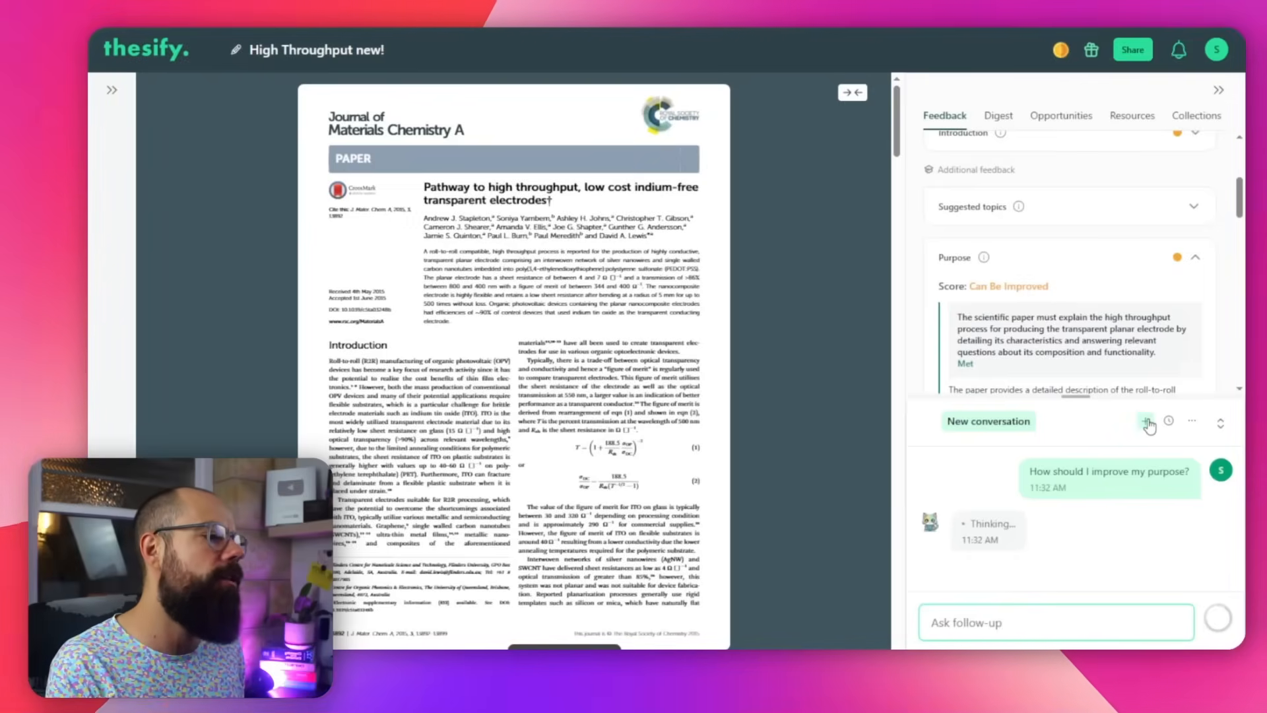
- View the chat's conversation history, then close the history list
{"action": "left_click", "coordinate": [1169, 421]}
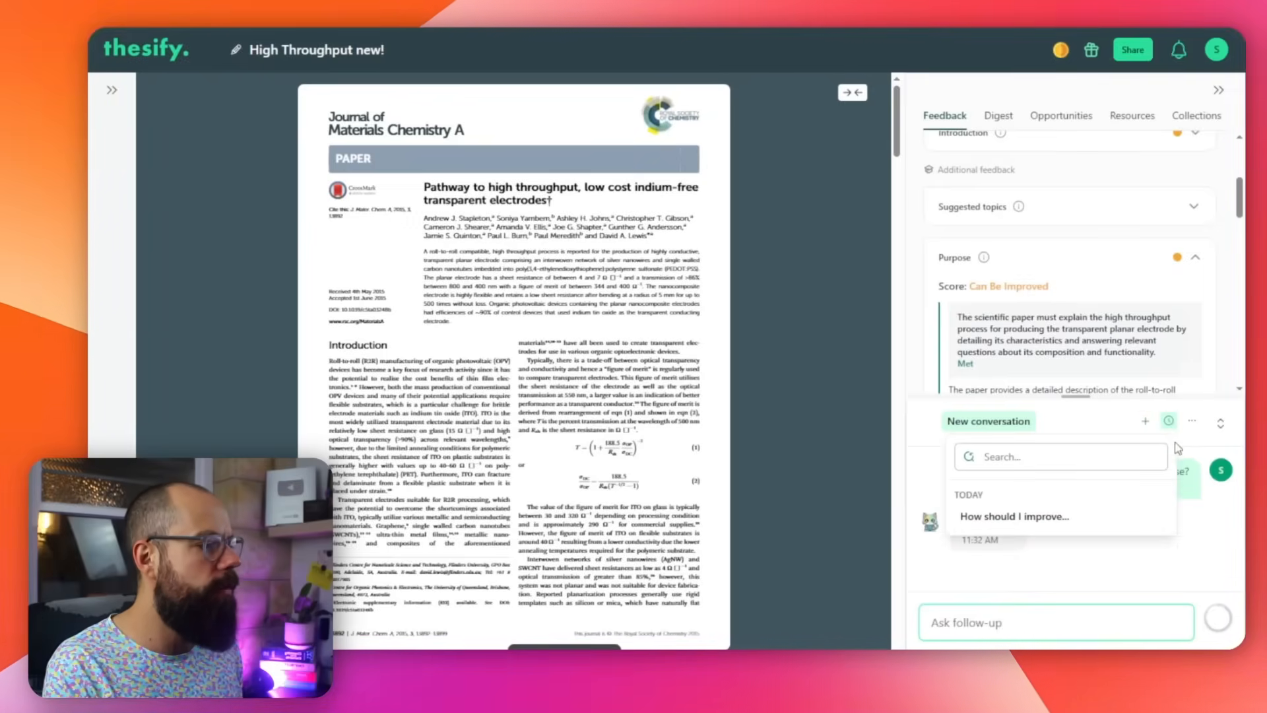
{"action": "left_click", "coordinate": [1192, 421]}
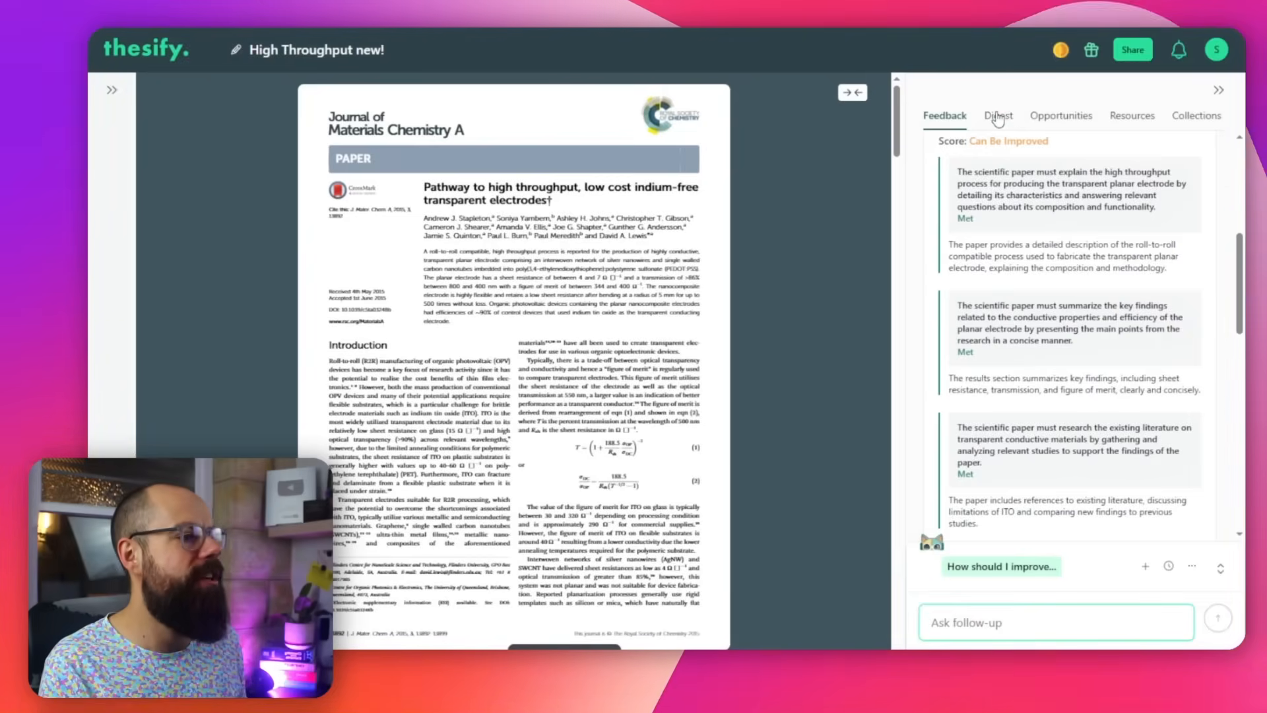
{"action": "left_click", "coordinate": [997, 115]}
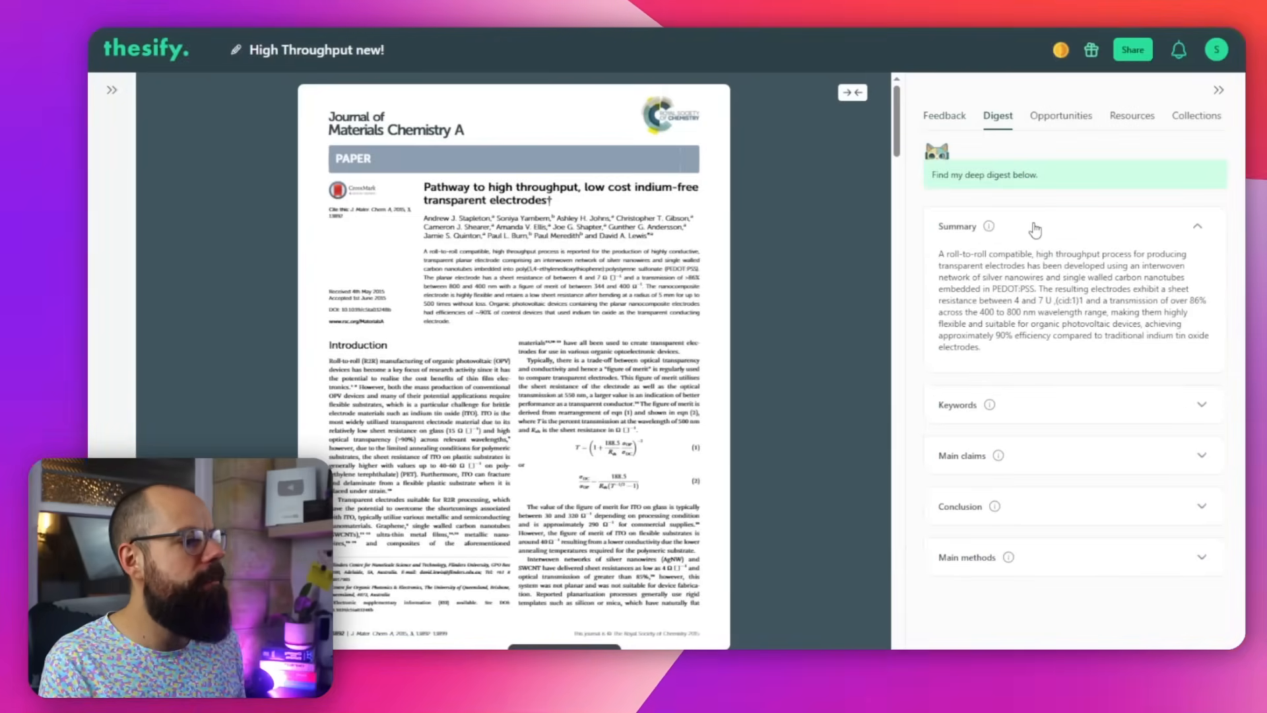
{"action": "left_click", "coordinate": [1196, 225]}
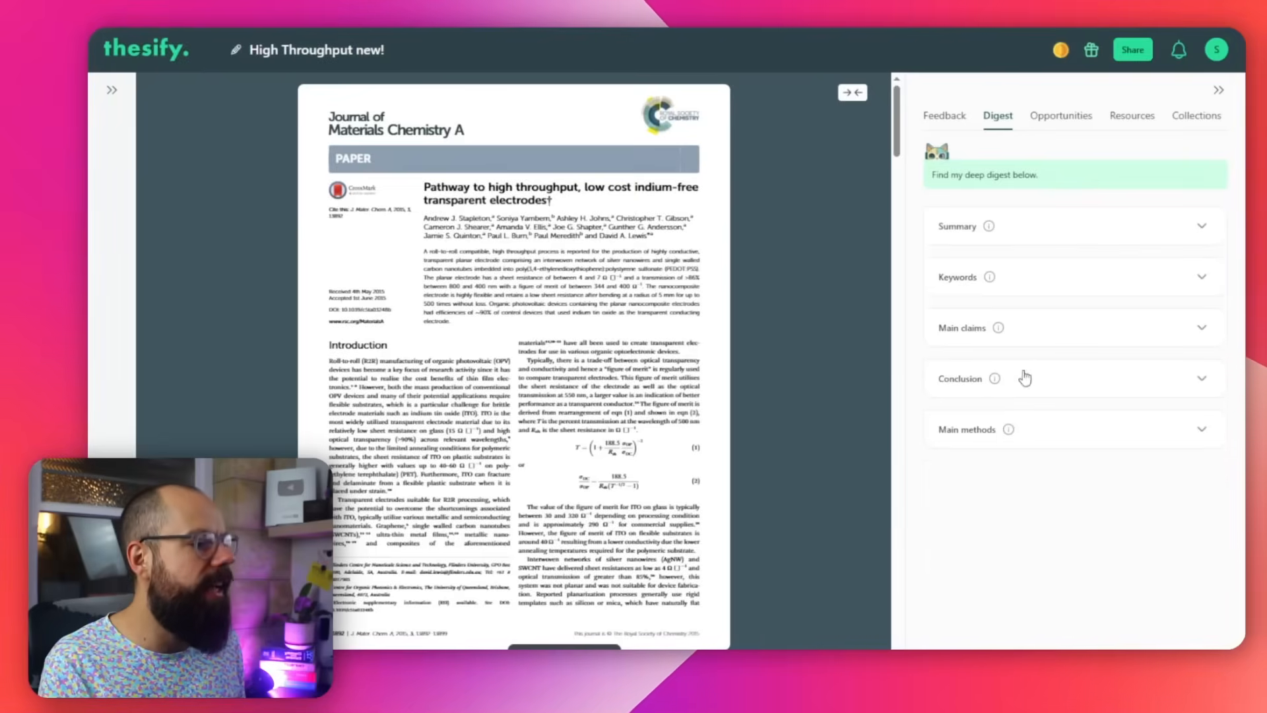
{"action": "left_click", "coordinate": [958, 277]}
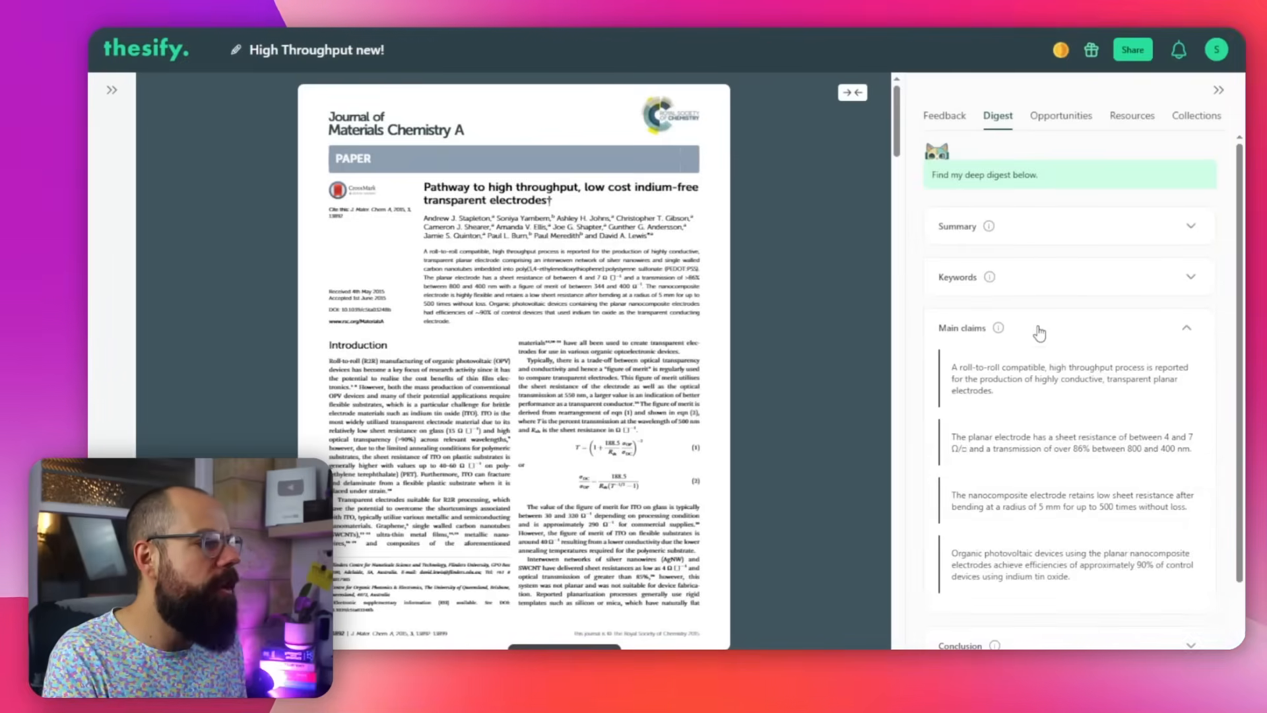
{"action": "left_click", "coordinate": [962, 327]}
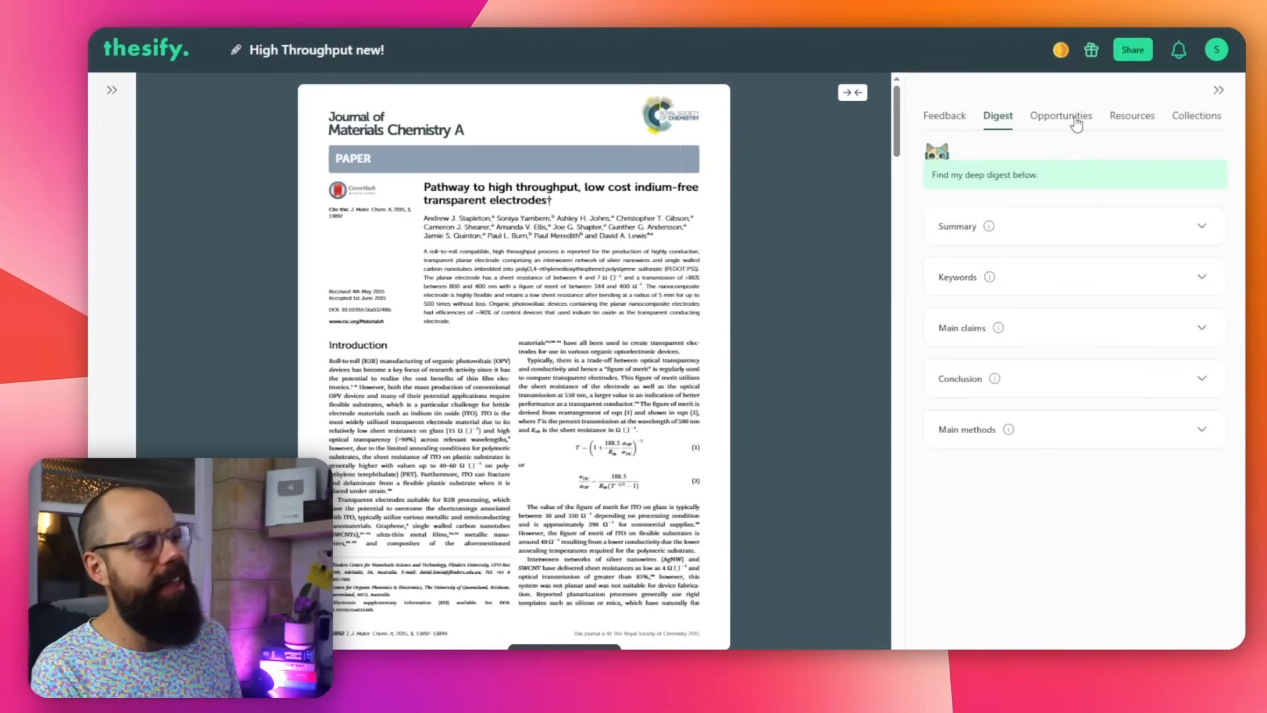
- Glance at the suggested research opportunities, then switch to recommended resources
{"action": "left_click", "coordinate": [1061, 116]}
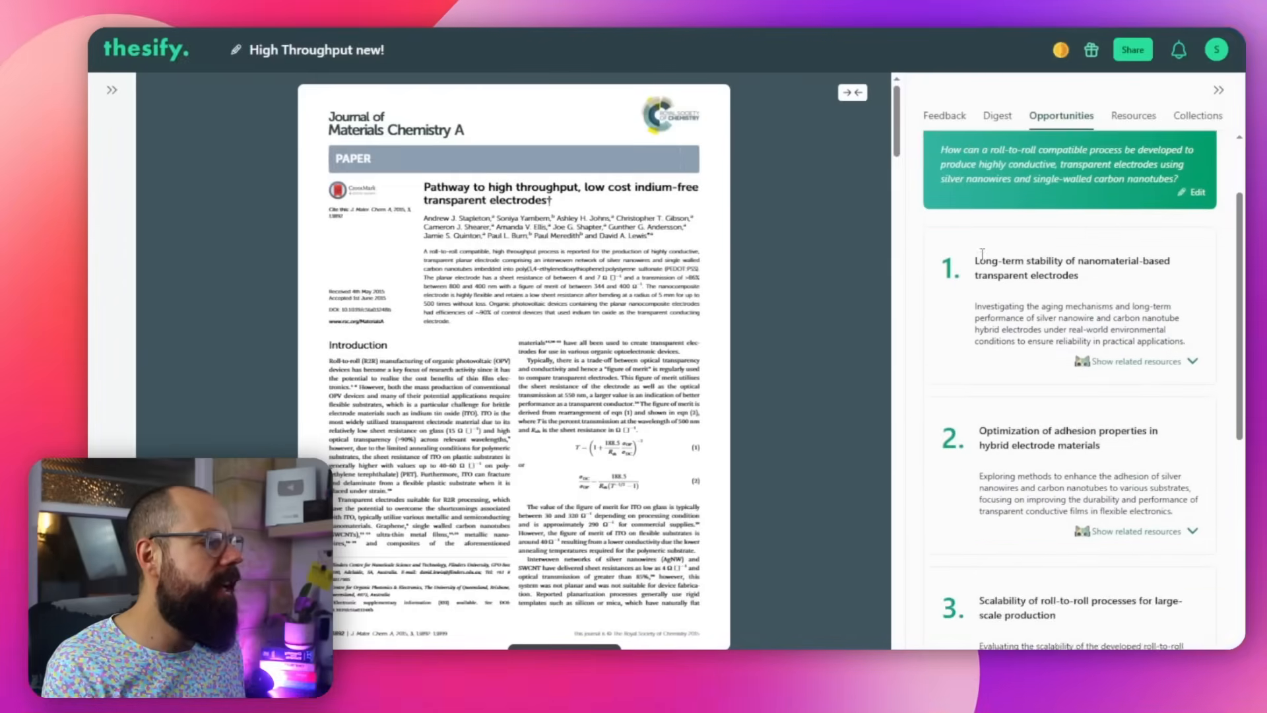
{"action": "left_click", "coordinate": [1085, 116]}
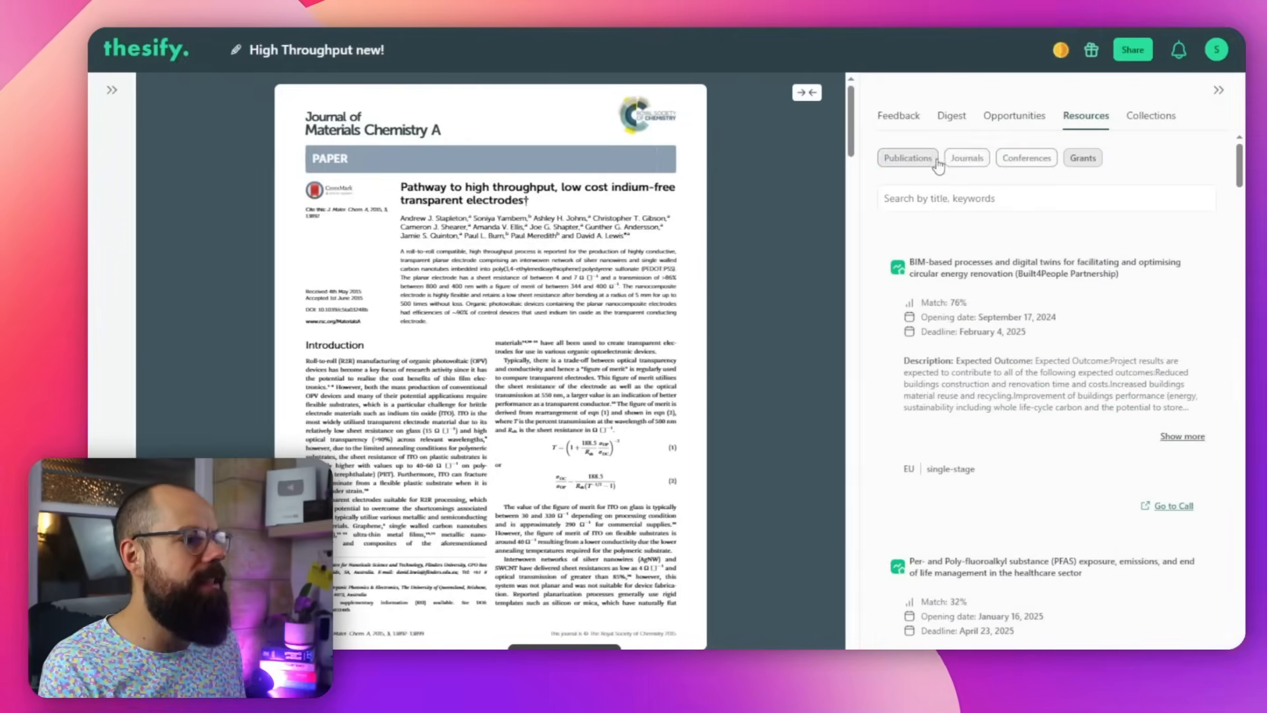
- Scroll related publications, peek at saved collections, and return to recommended resources
{"action": "left_click", "coordinate": [907, 157]}
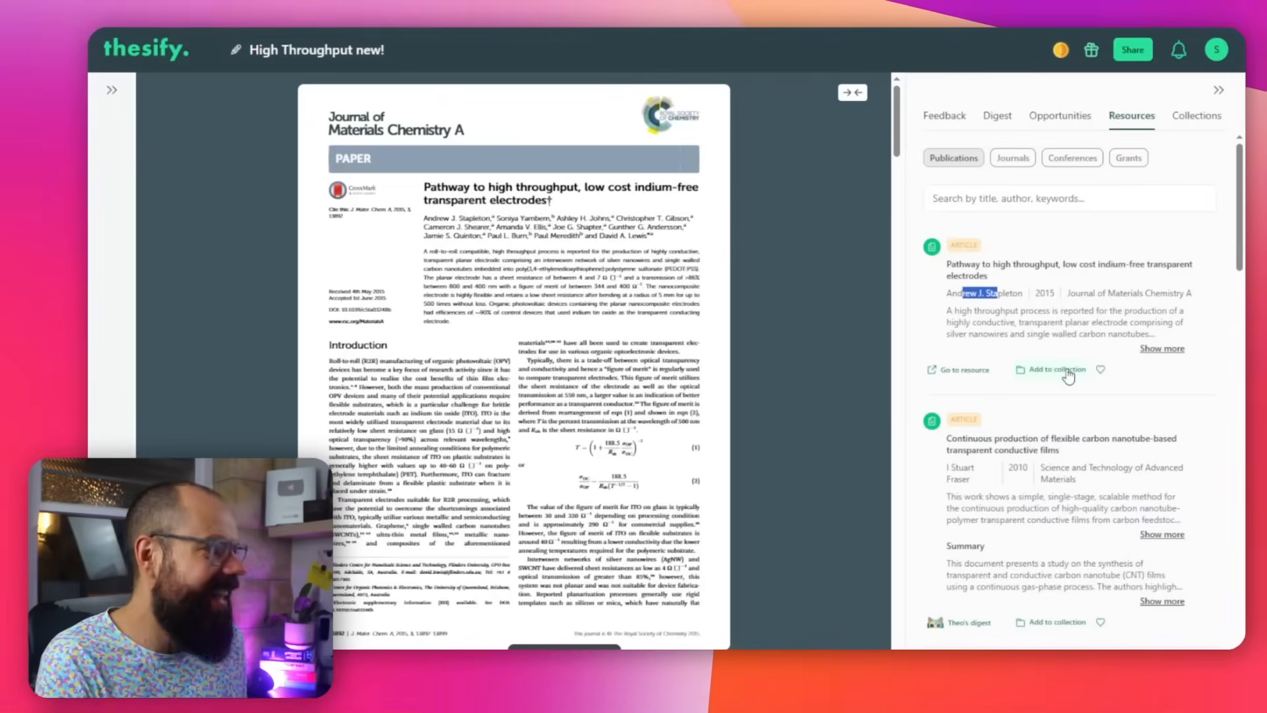
{"action": "scroll", "scroll_direction": "down", "scroll_amount": 3}
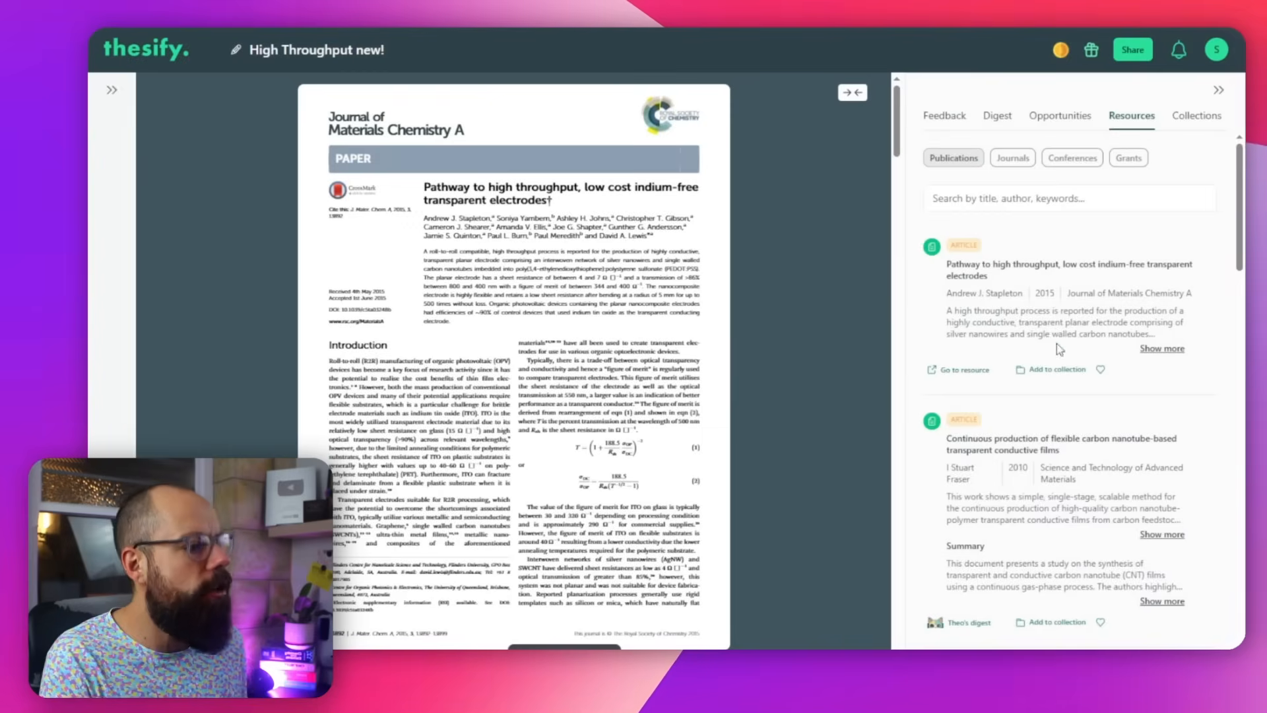
{"action": "left_click", "coordinate": [1195, 116]}
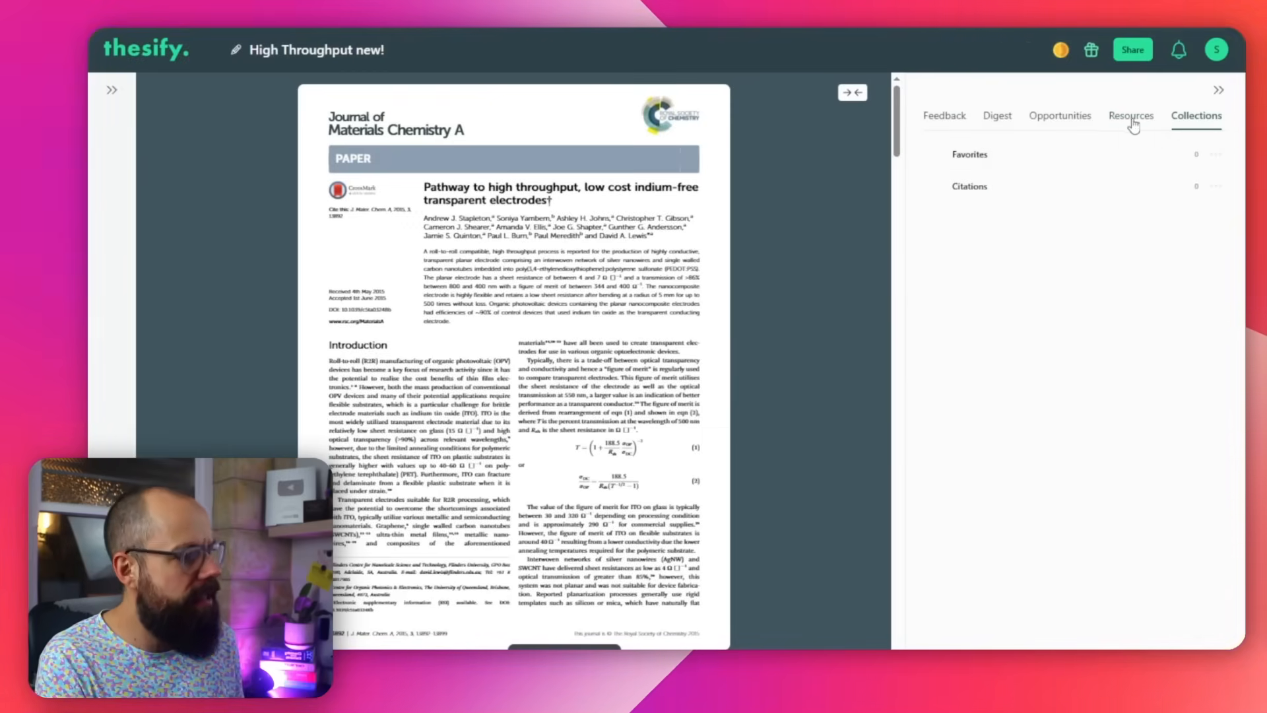
{"action": "left_click", "coordinate": [1132, 116]}
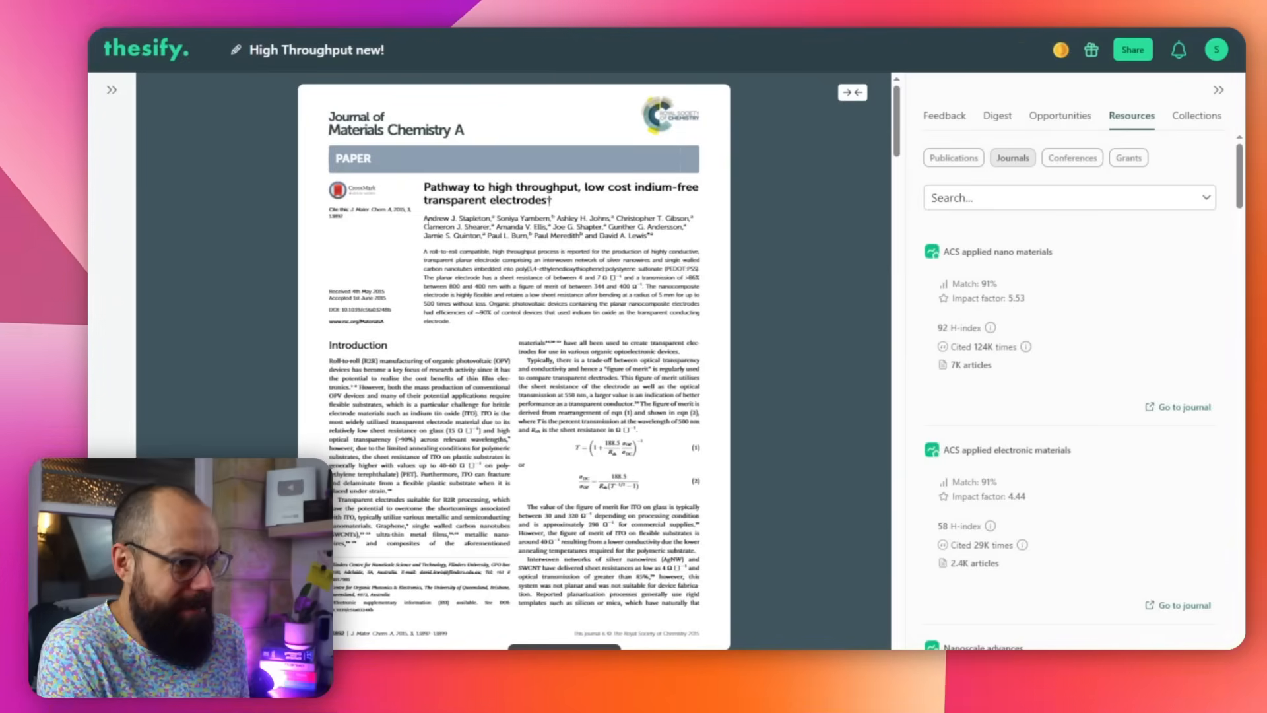
- Browse recommended conferences, then scroll through the recommended grant calls
{"action": "left_click", "coordinate": [1026, 158]}
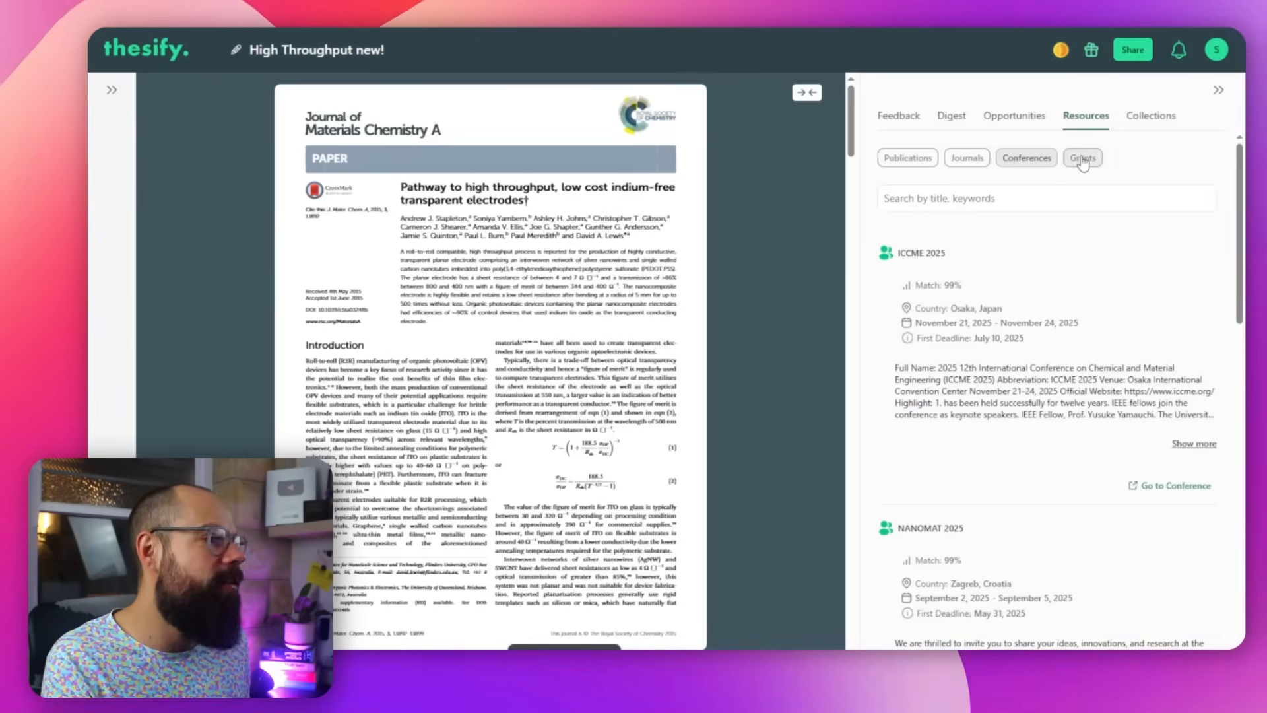
{"action": "left_click", "coordinate": [1082, 158]}
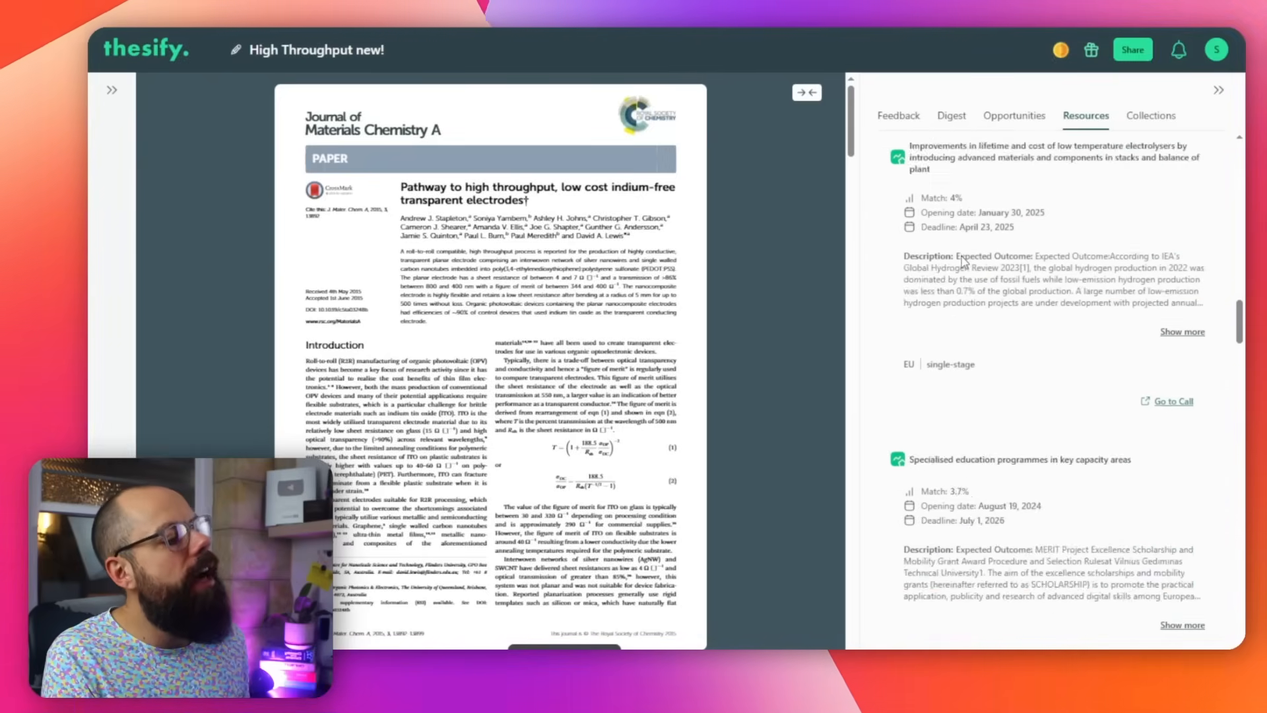
{"action": "scroll", "scroll_direction": "down", "scroll_amount": 3}
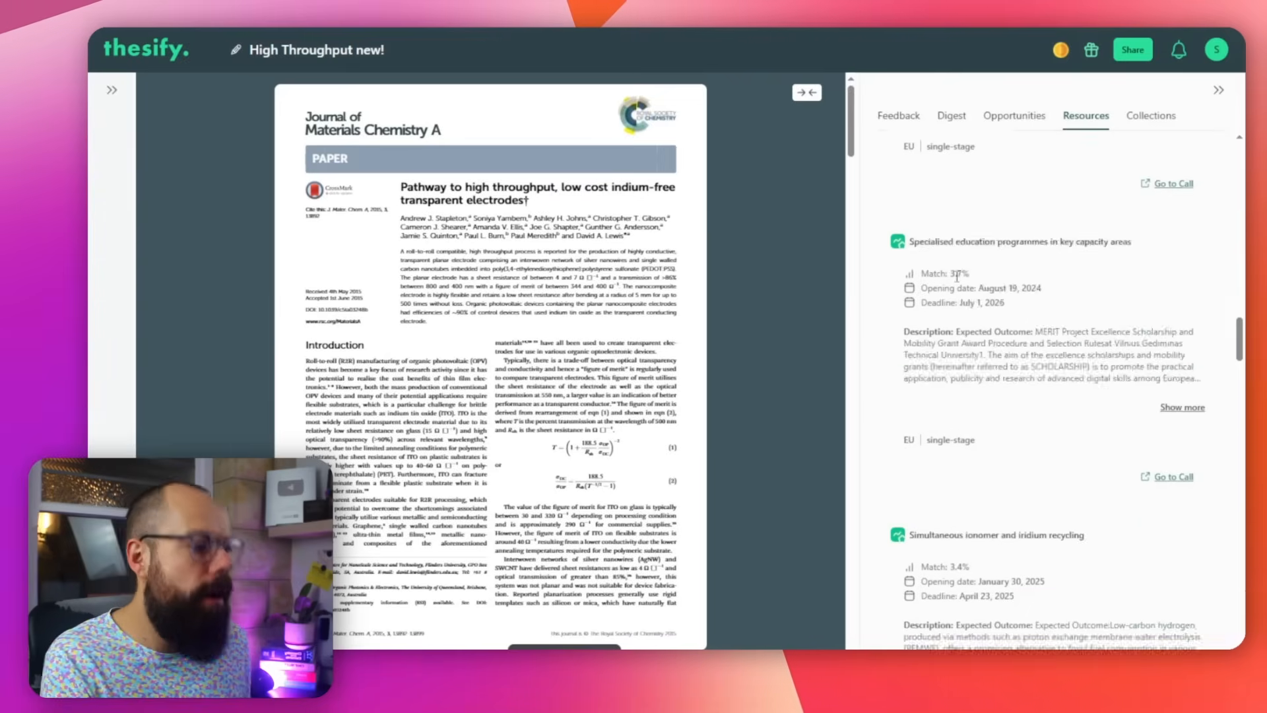
{"action": "scroll", "scroll_direction": "down", "scroll_amount": 3}
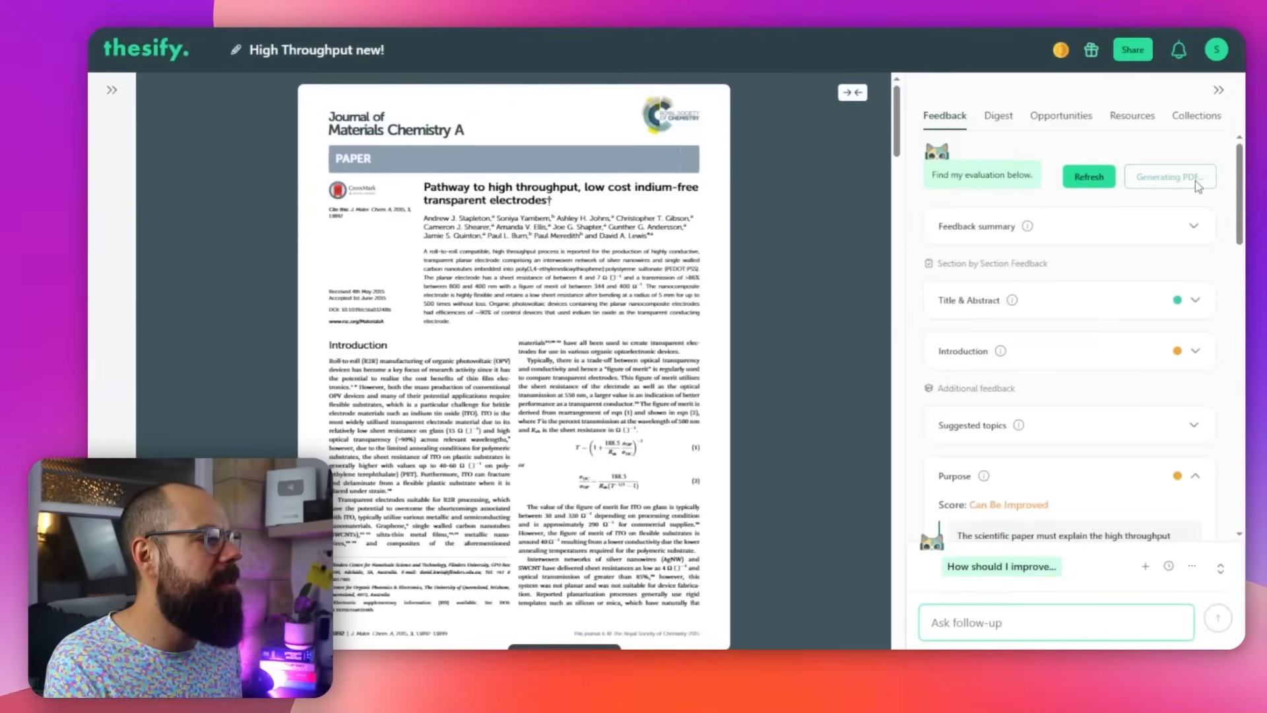
- Open the My Grant proposal project to show its Title, Background, Goals and Methods feedback
{"action": "left_click", "coordinate": [1169, 176]}
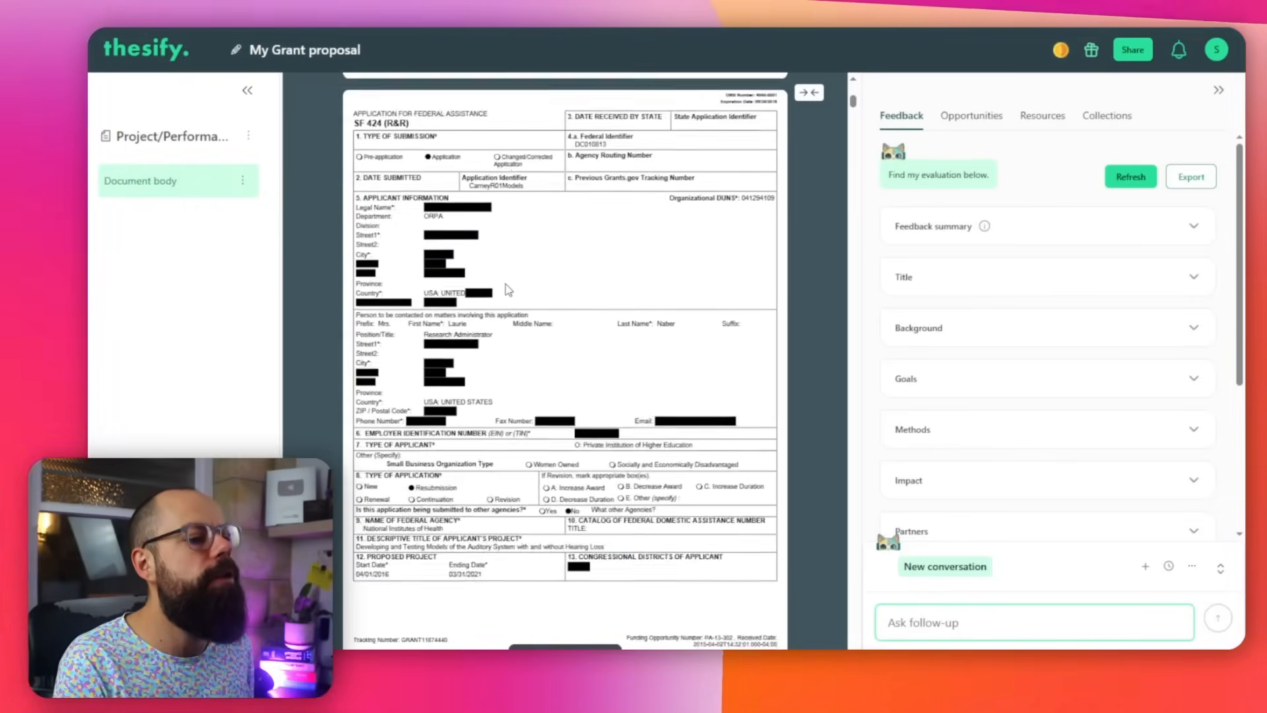
- Scroll down the grant proposal to reach the review summary with key strengths and weaknesses
{"action": "scroll", "scroll_direction": "down", "scroll_amount": 3}
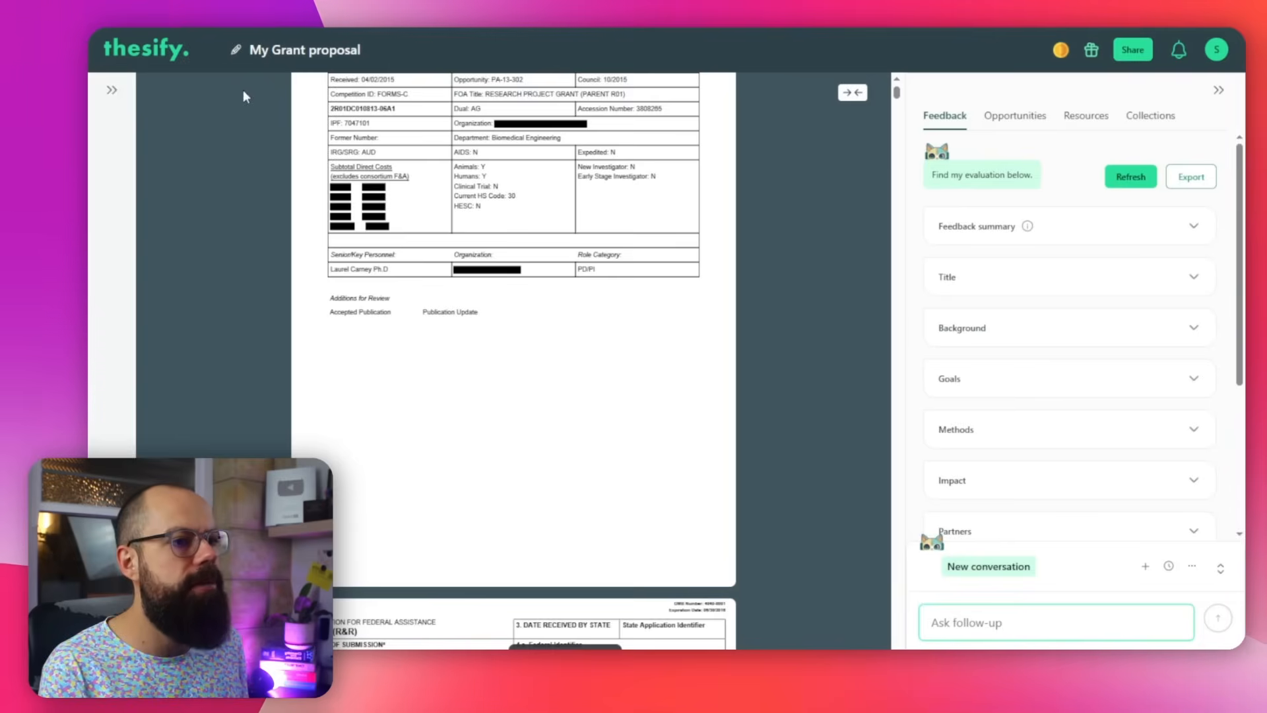
{"action": "mouse_move", "coordinate": [947, 126]}
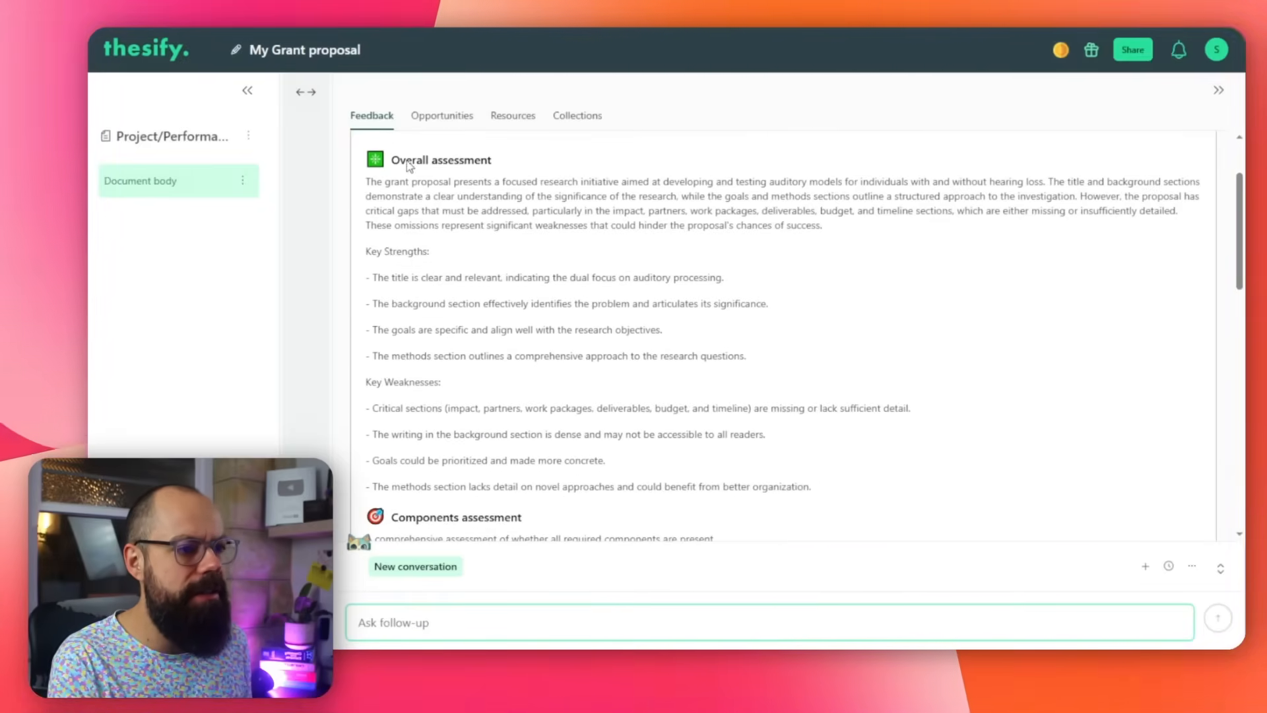
- Scroll the components assessment and highlight the list of missing components
{"action": "scroll", "scroll_direction": "down", "scroll_amount": 3}
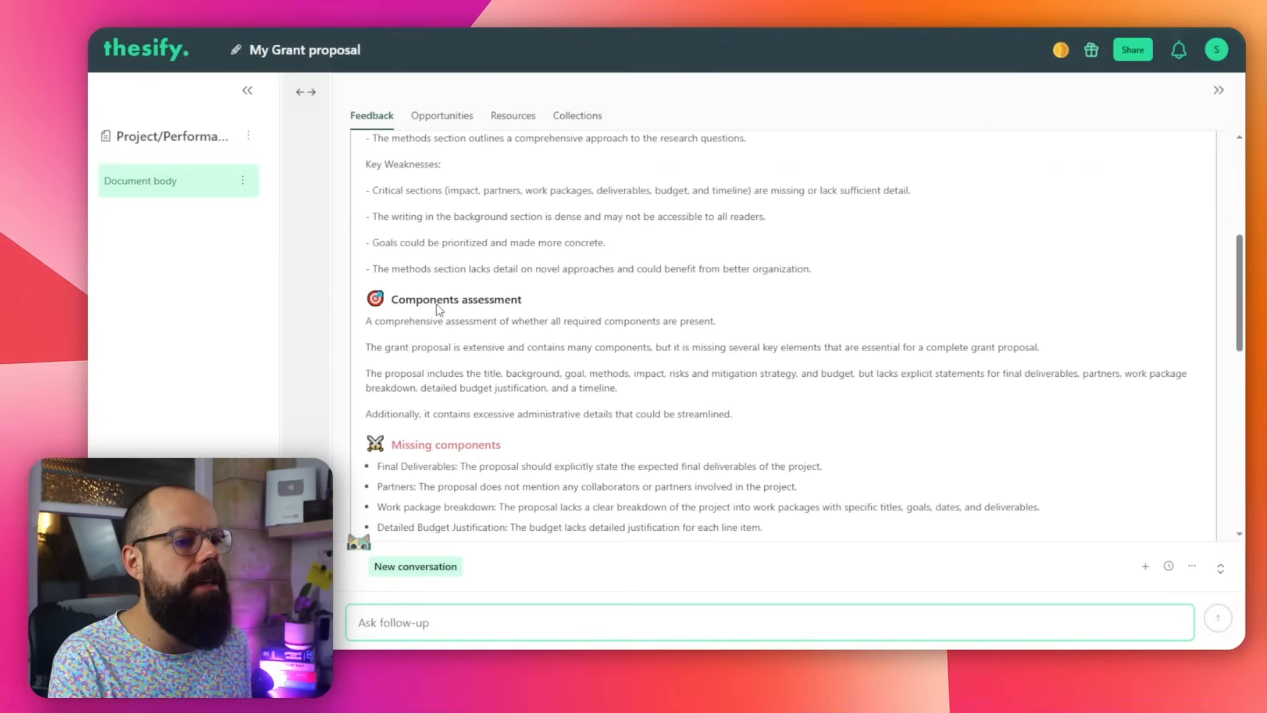
{"action": "scroll", "scroll_direction": "down", "scroll_amount": 3}
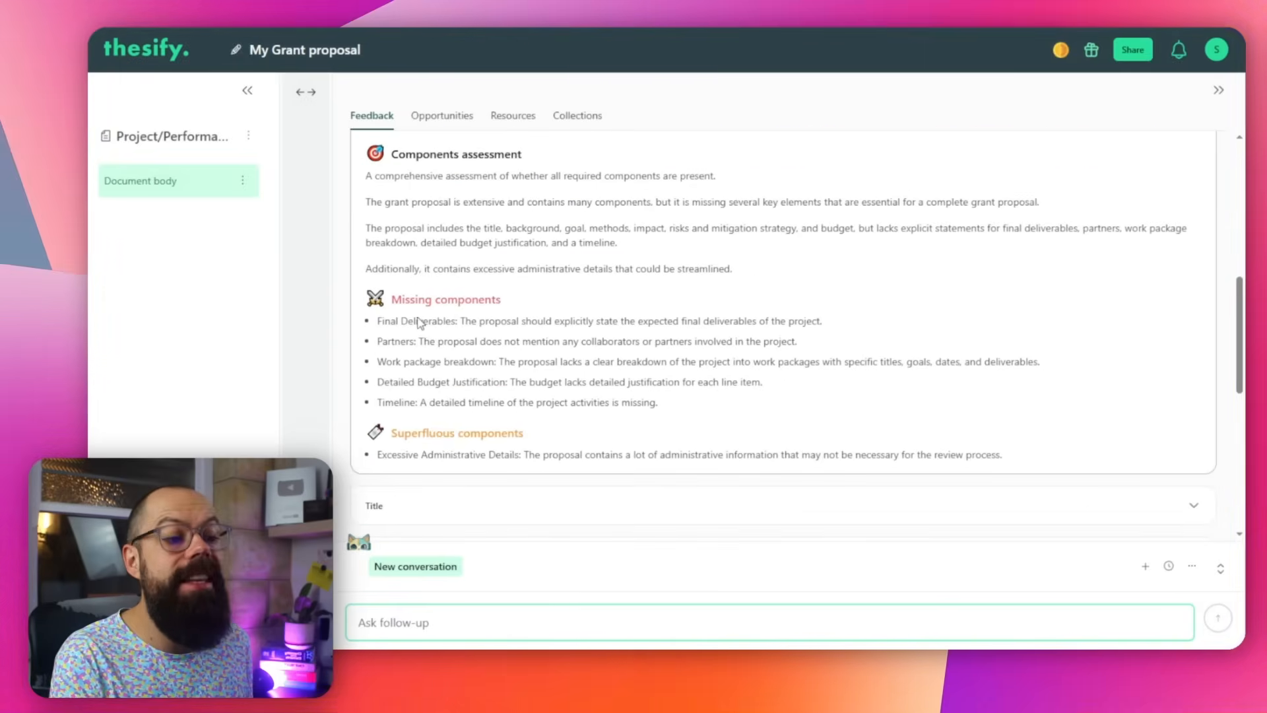
{"action": "left_click_drag", "start_coordinate": [415, 299], "coordinate": [455, 403]}
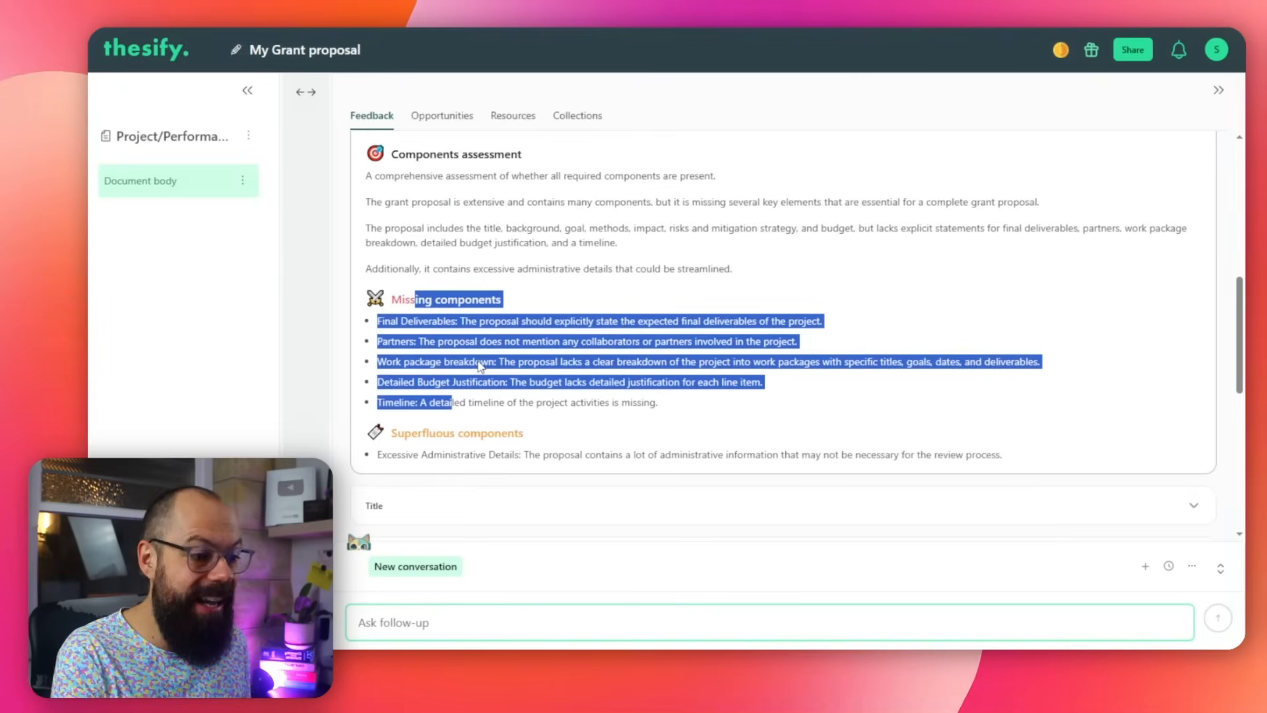
{"action": "scroll", "scroll_direction": "down", "scroll_amount": 3}
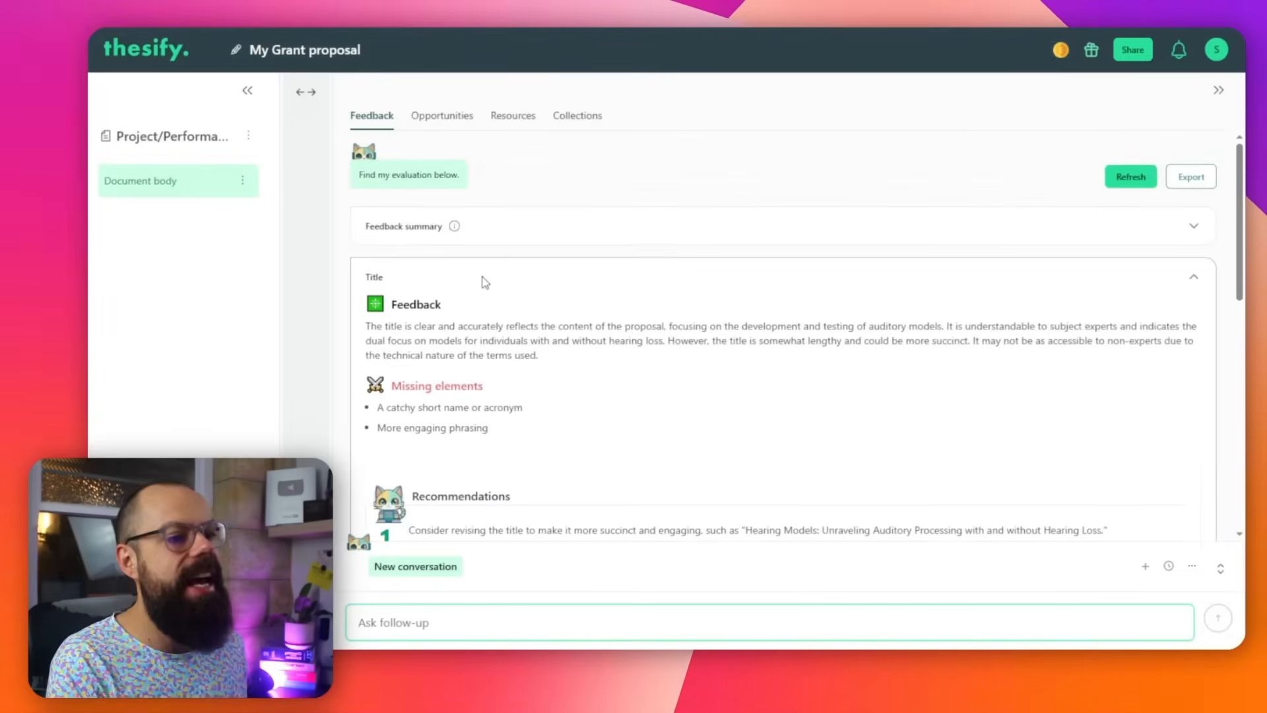
- Scroll through the collapsed feedback sections from Background down to Timeline
{"action": "scroll", "scroll_direction": "down", "scroll_amount": 3}
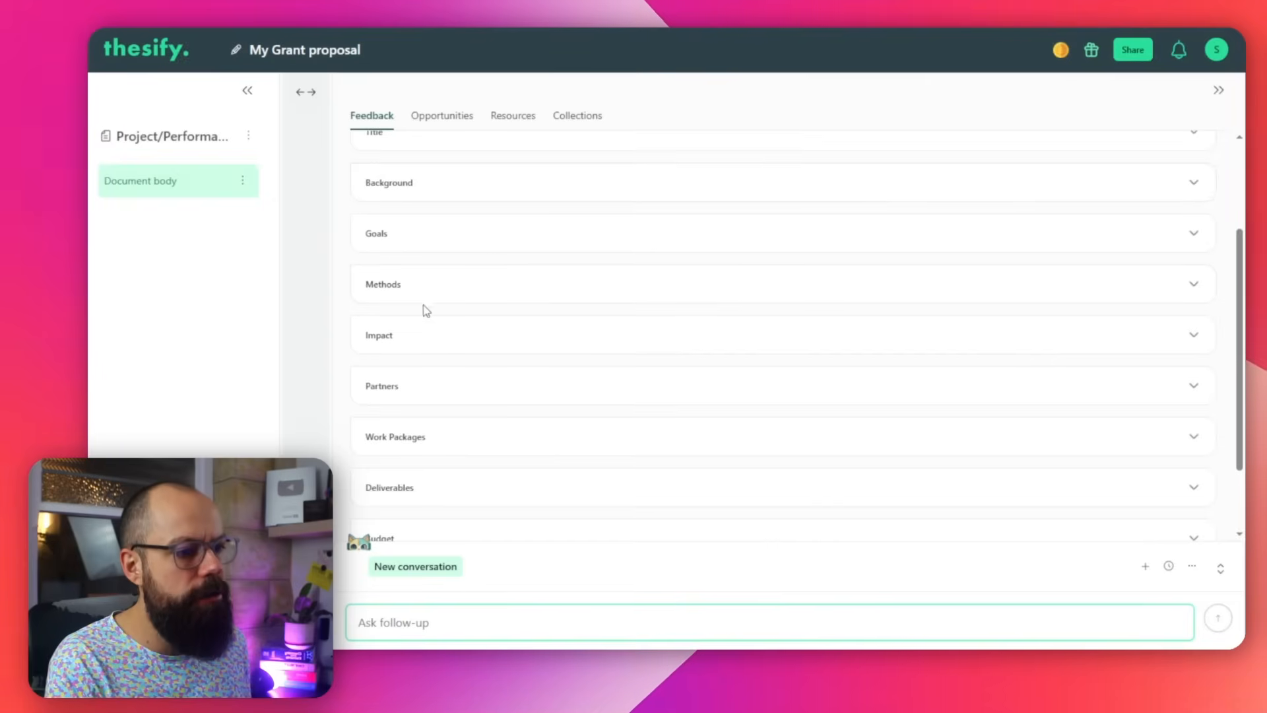
{"action": "scroll", "scroll_direction": "down", "scroll_amount": 3}
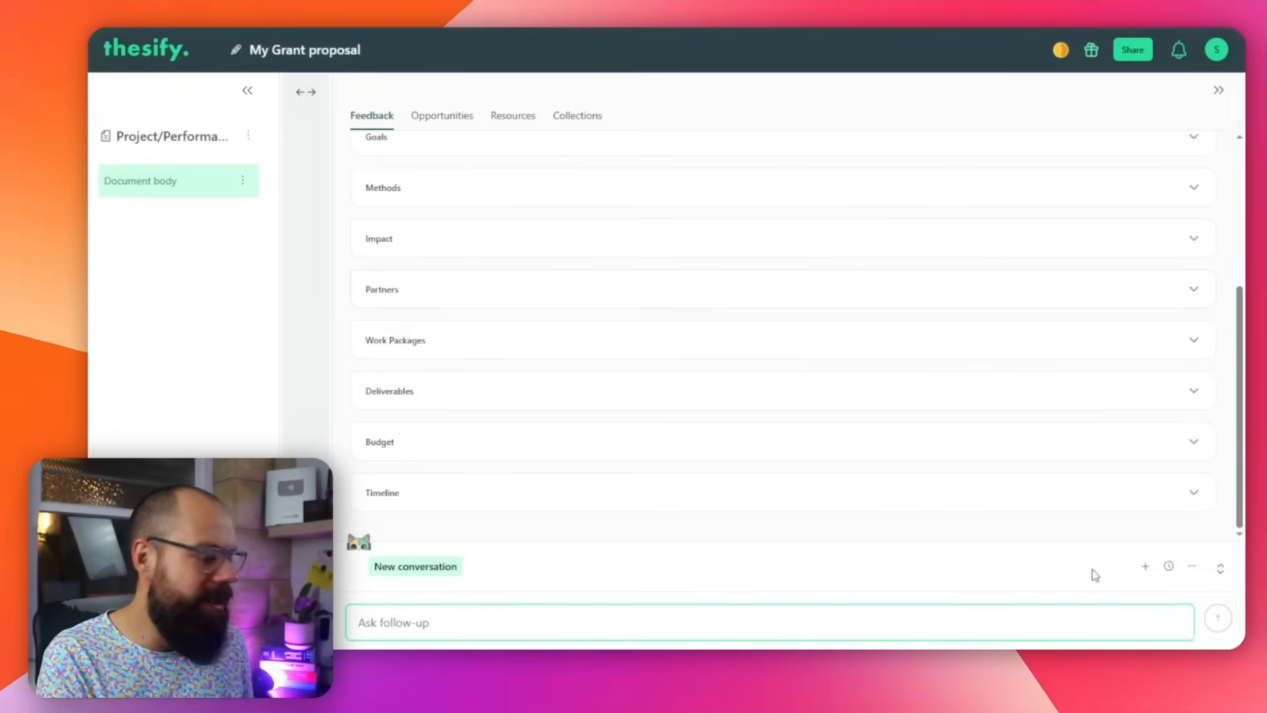
{"action": "mouse_move", "coordinate": [809, 99]}
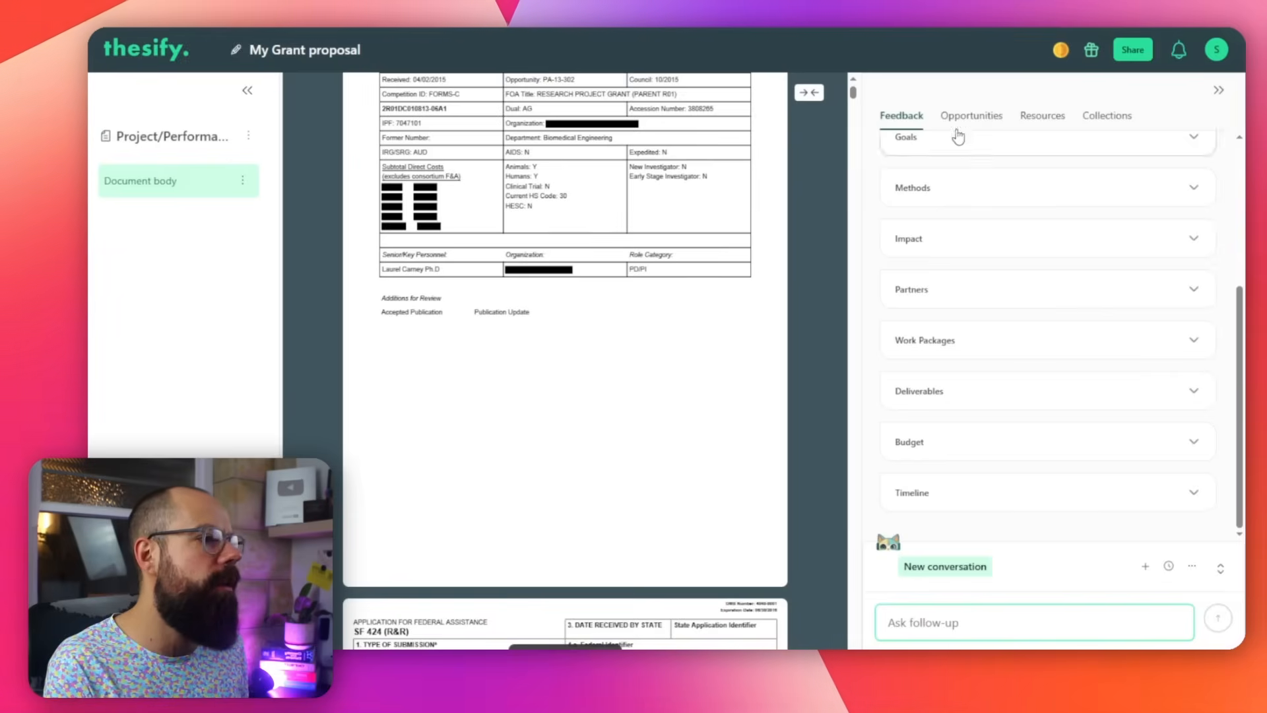
{"action": "left_click", "coordinate": [972, 116]}
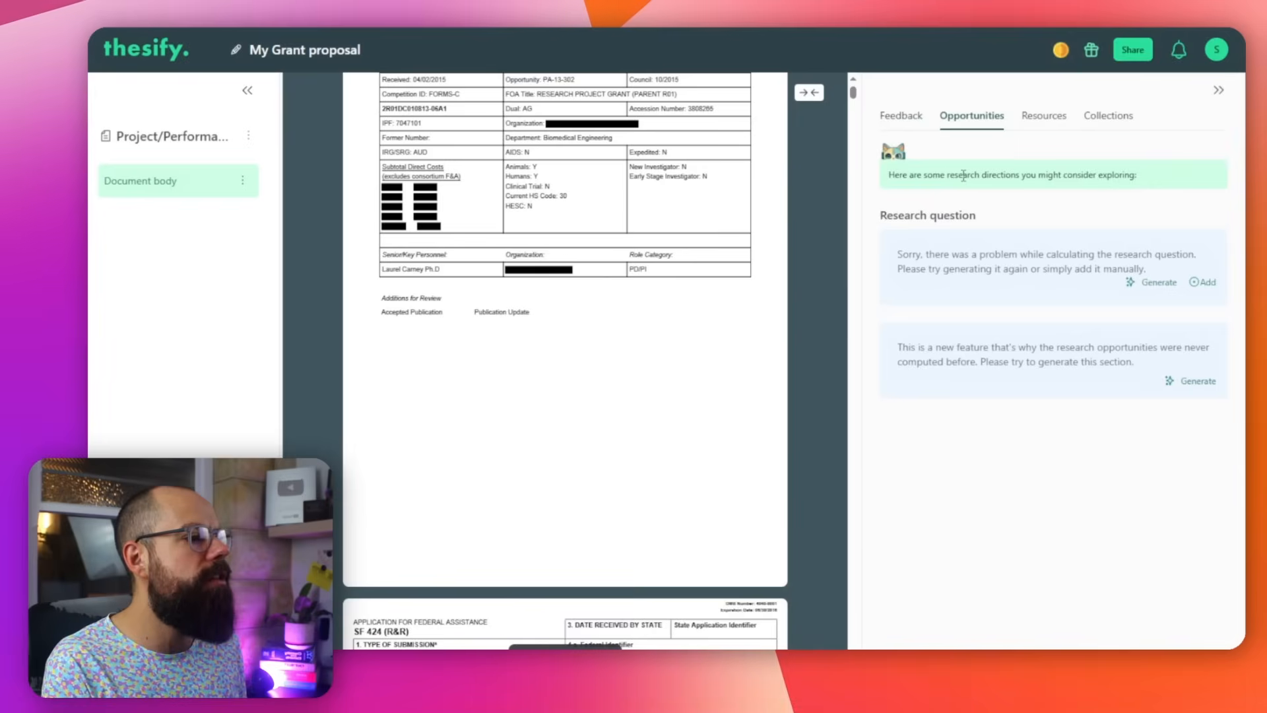
{"action": "left_click_drag", "start_coordinate": [962, 174], "coordinate": [1097, 174]}
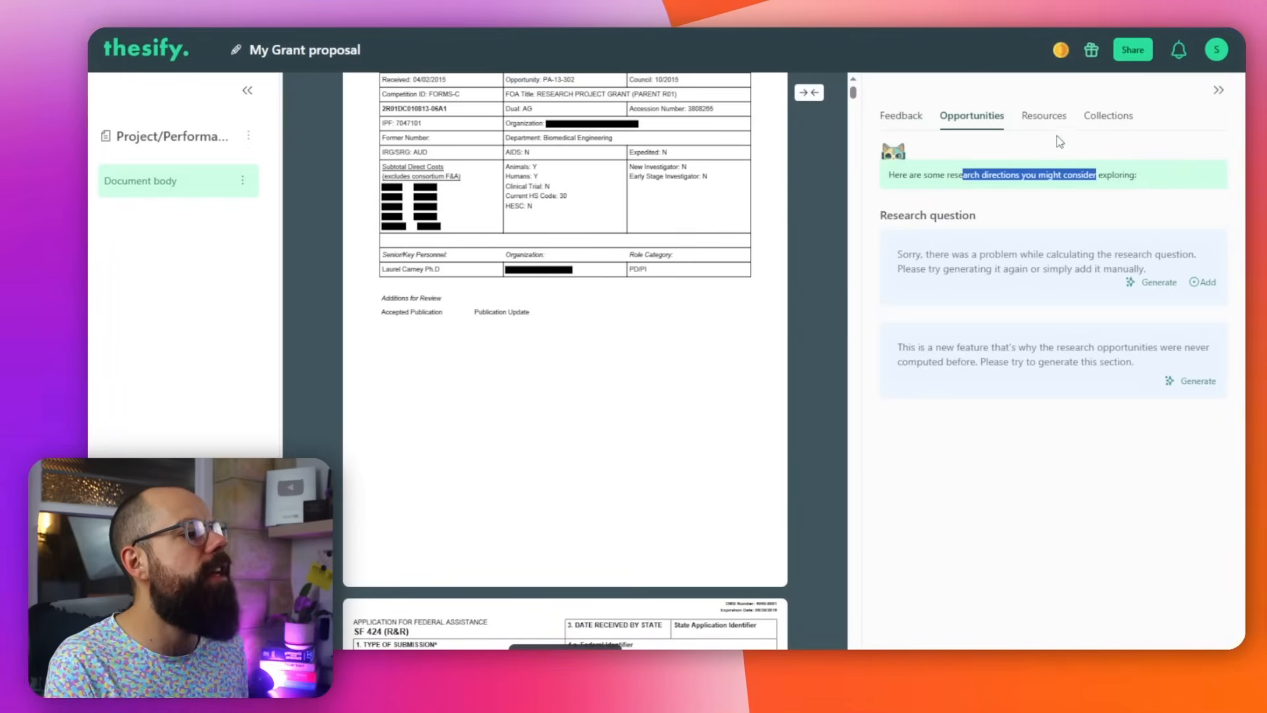
{"action": "left_click", "coordinate": [1107, 115]}
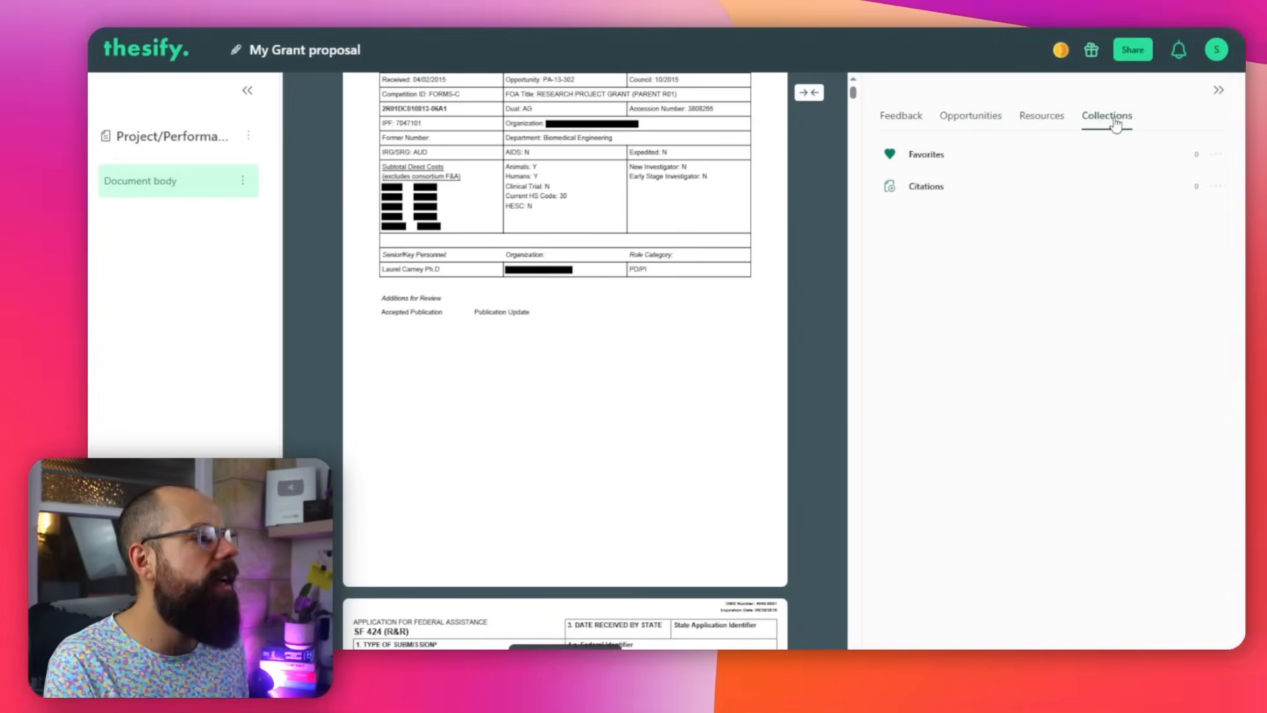
{"action": "left_click", "coordinate": [1041, 115]}
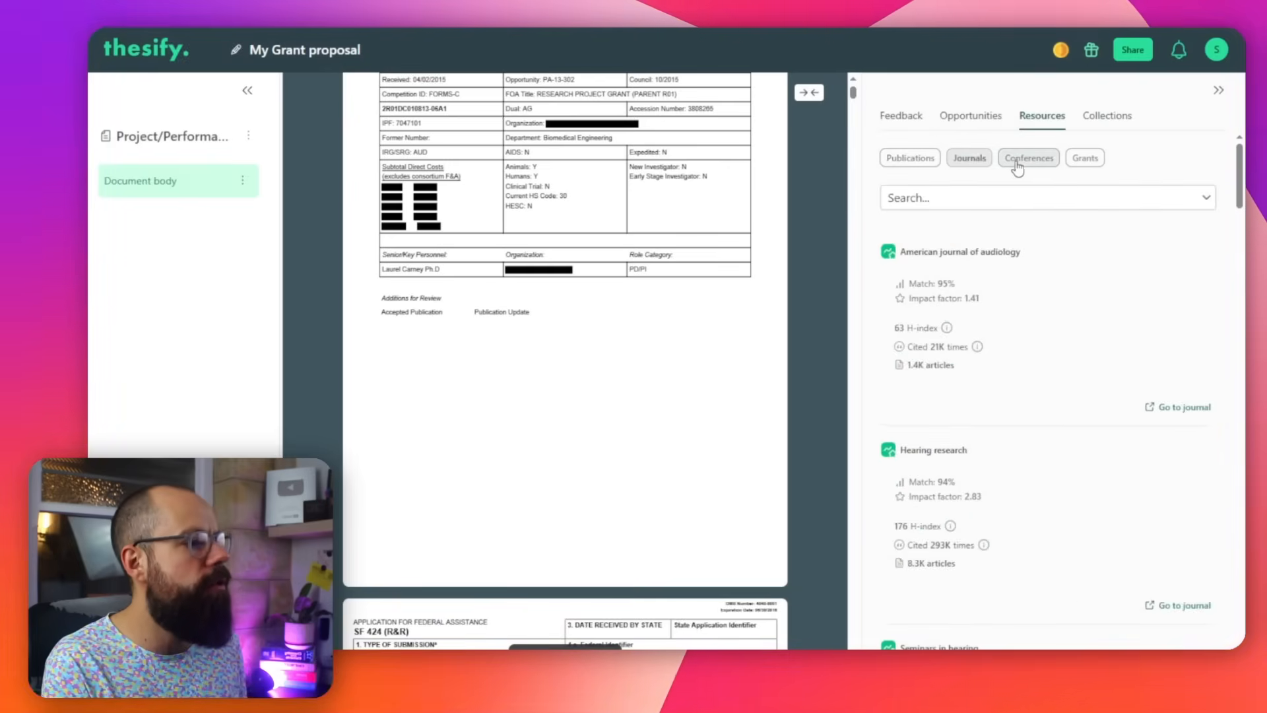
{"action": "left_click", "coordinate": [1083, 158]}
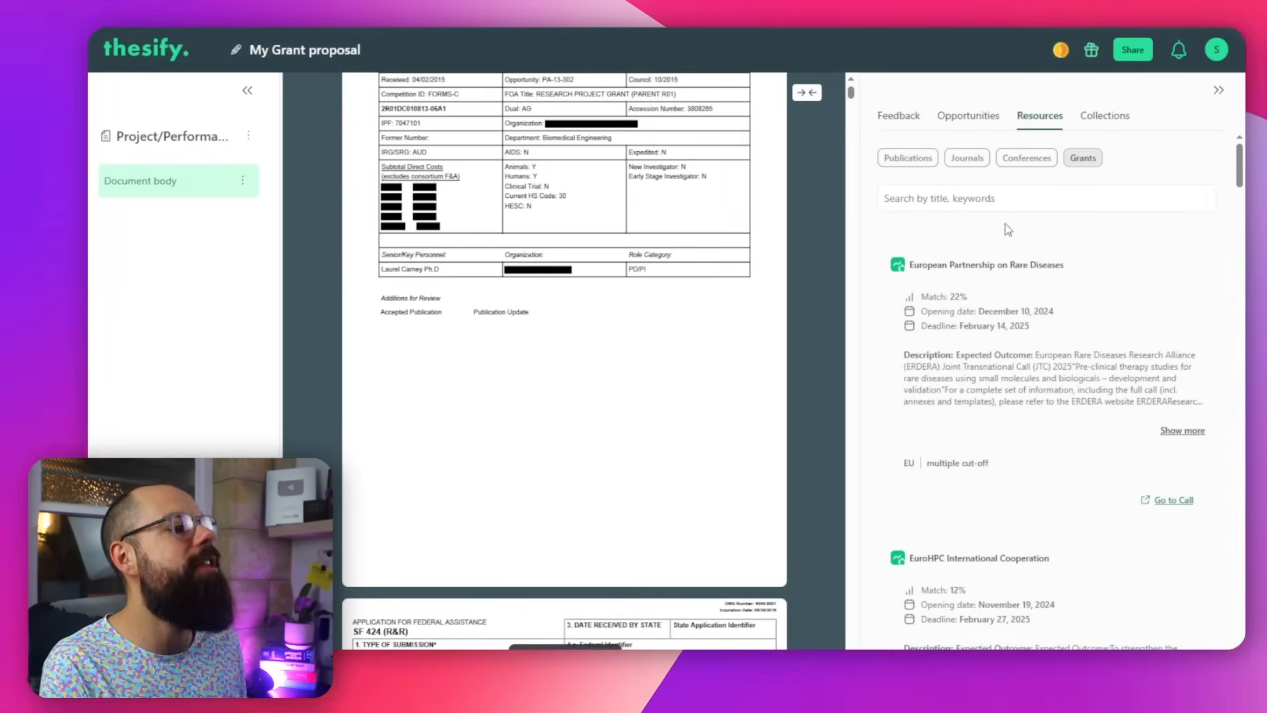
{"action": "left_click", "coordinate": [901, 116]}
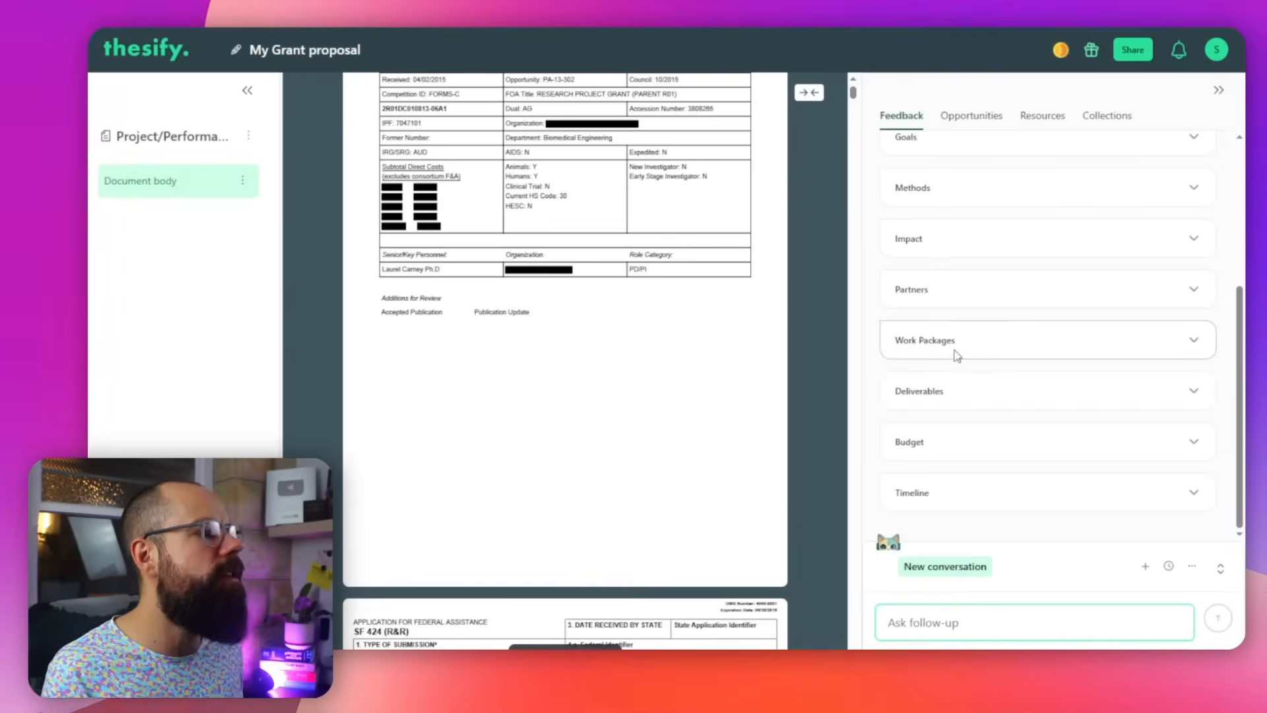